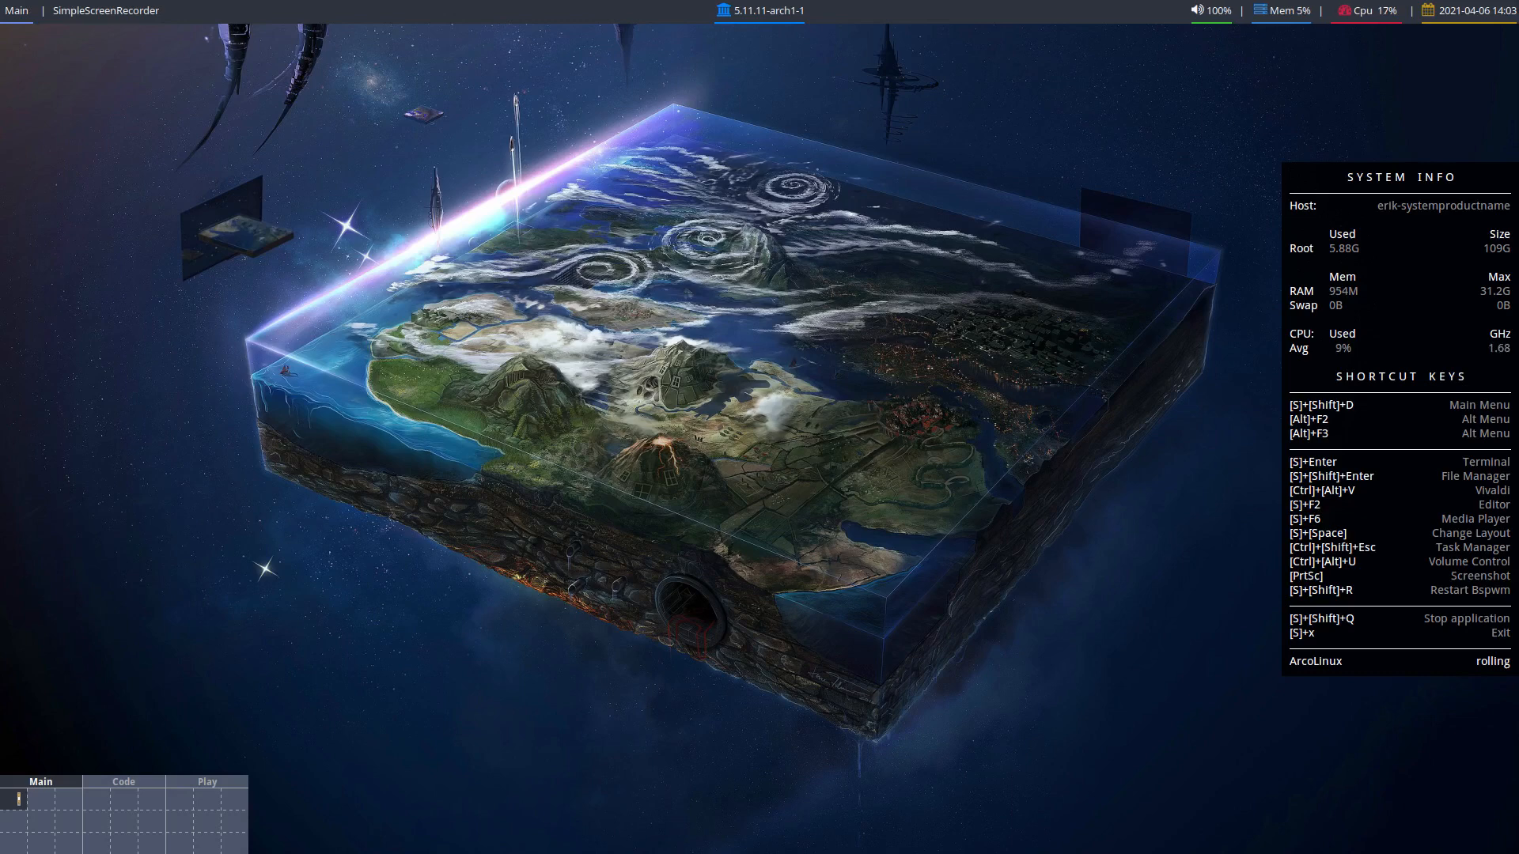
mouse_move(478, 418)
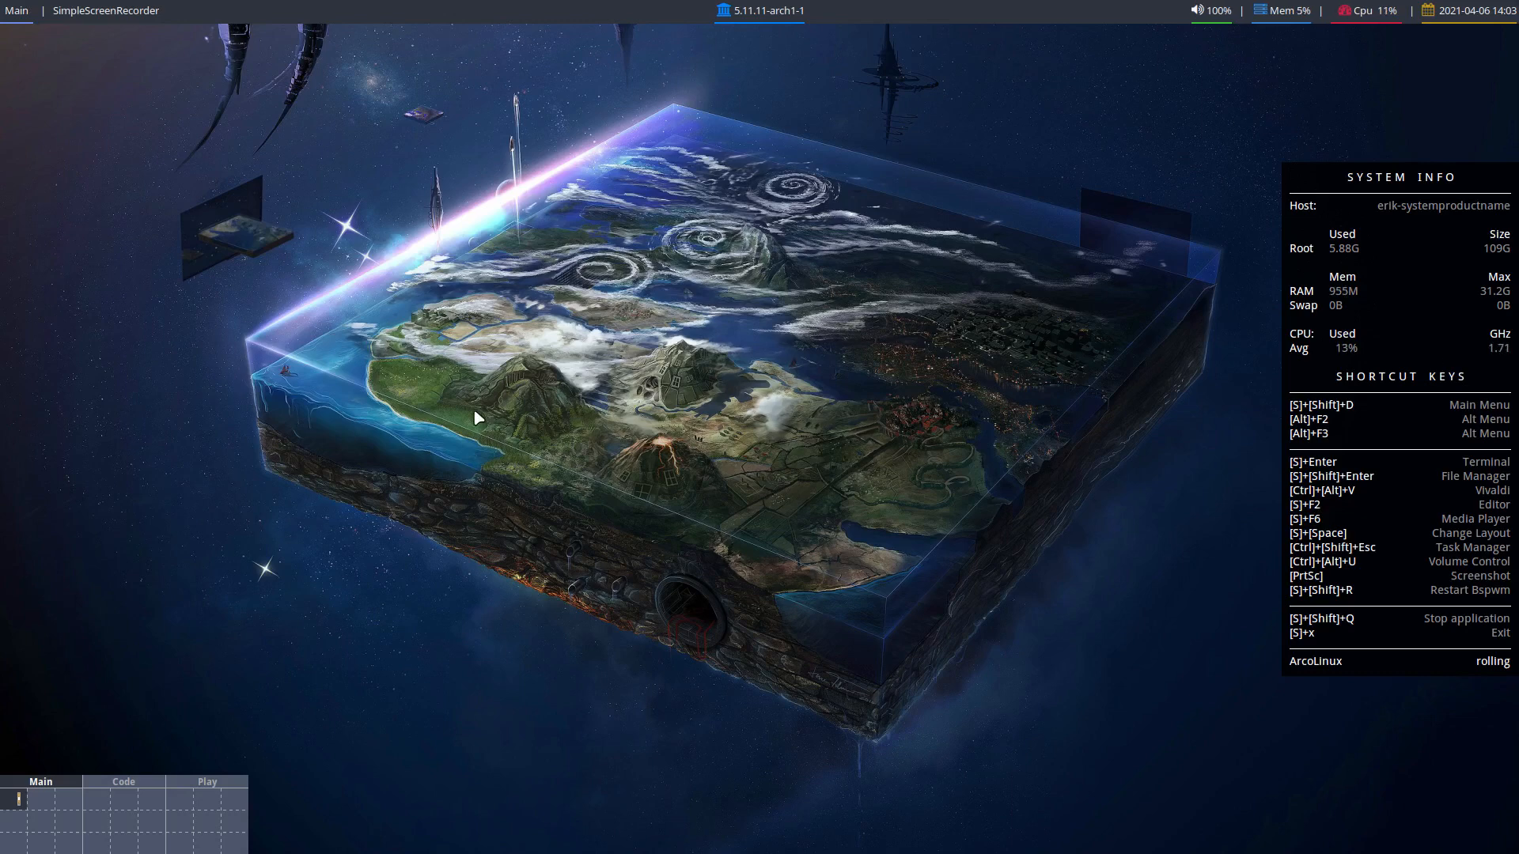
Launch Mozilla Firefox from the desktop right-click menu.
right_click(475, 416)
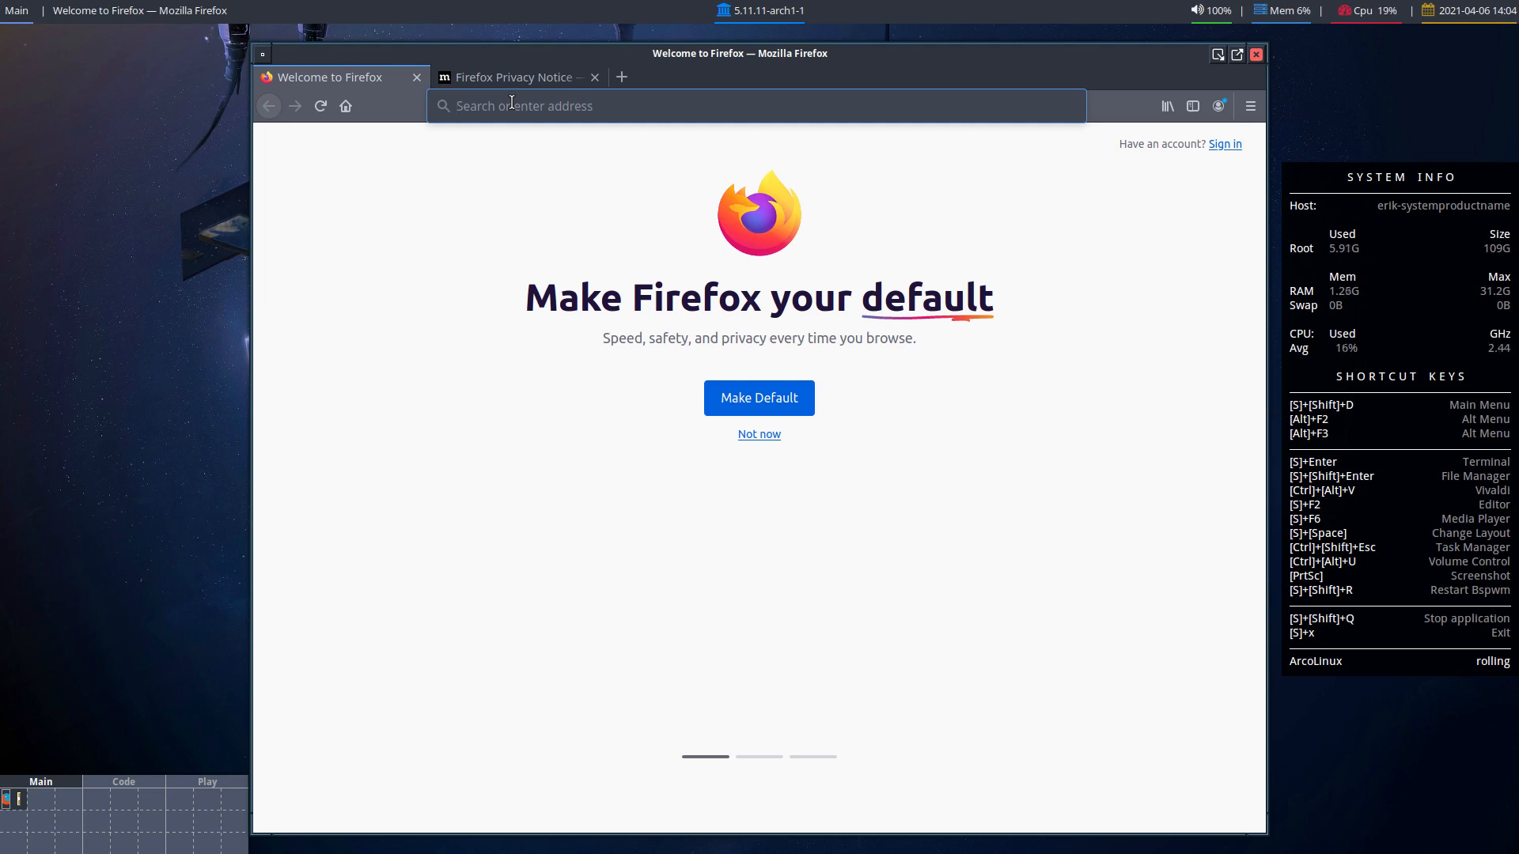
Go to arcolinuxb.com, enter the BYOI section and reach the BYOI ArcoLinux article.
type("arcolinuxb.com")
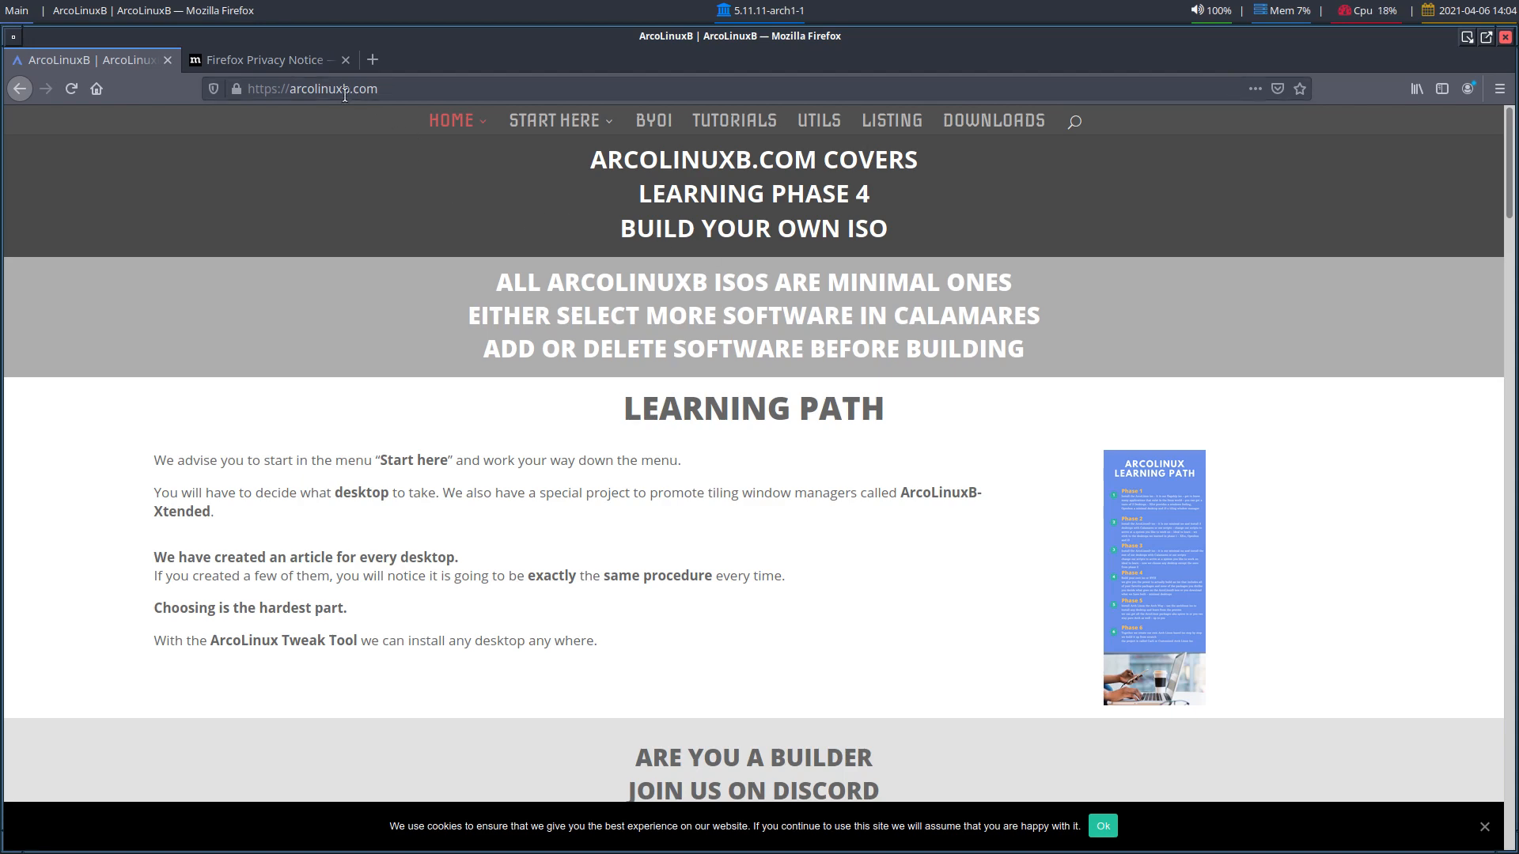
mouse_move(665, 147)
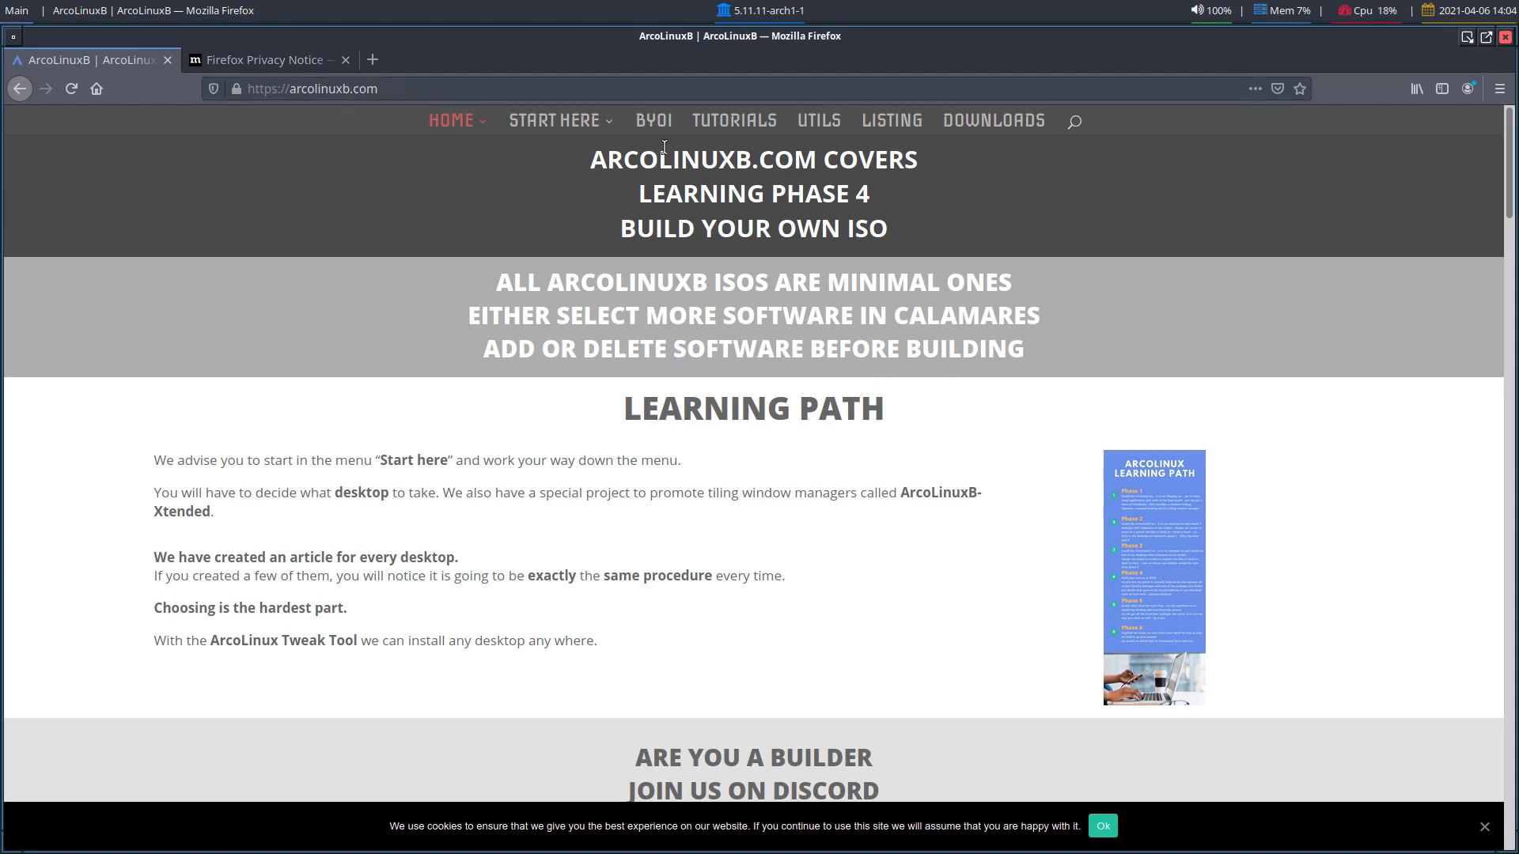
left_click(652, 121)
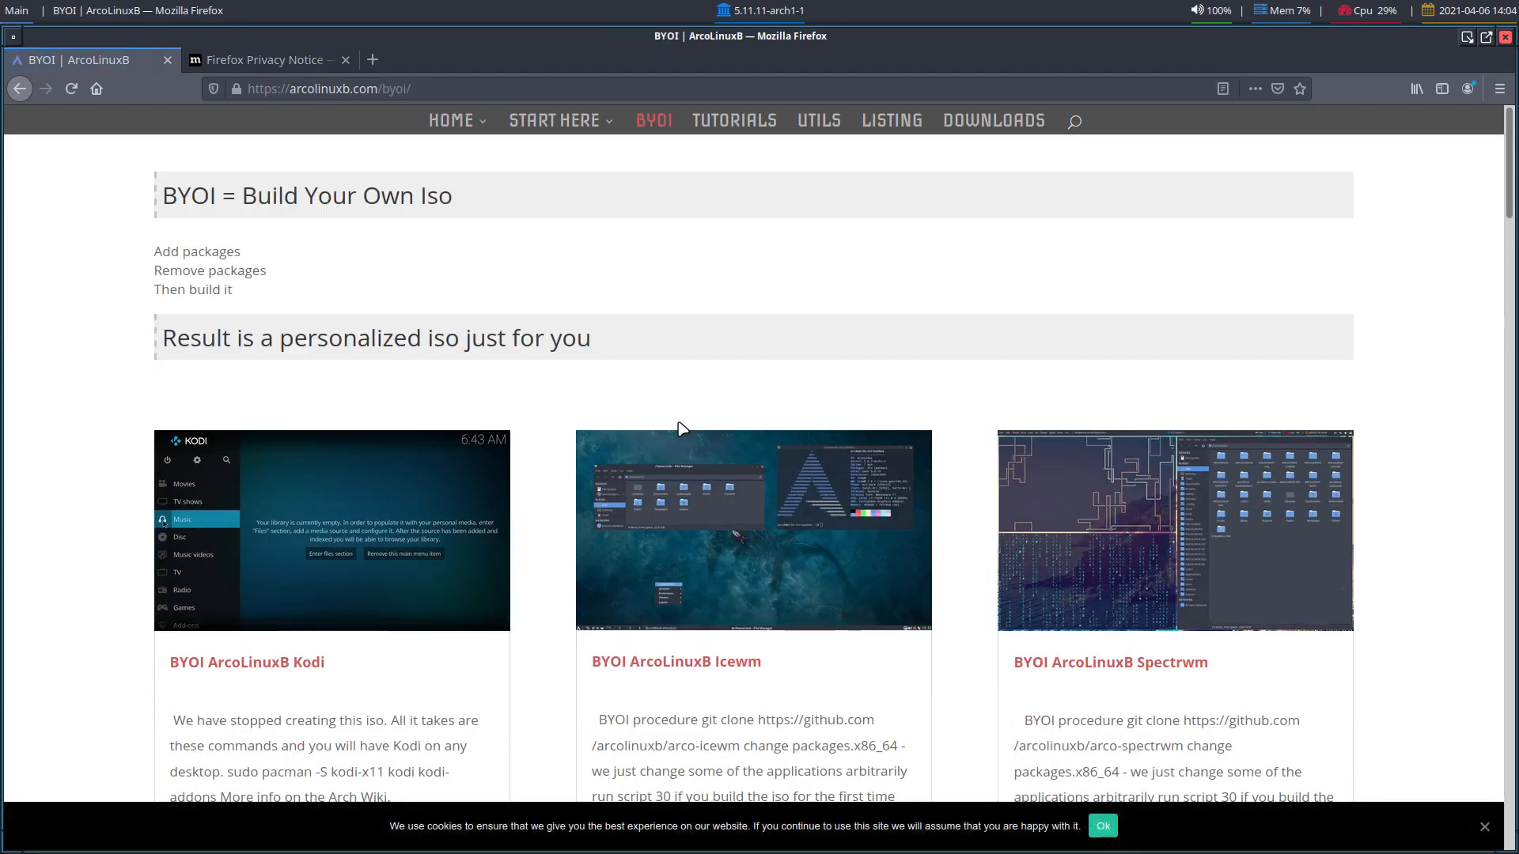
scroll("down", 3)
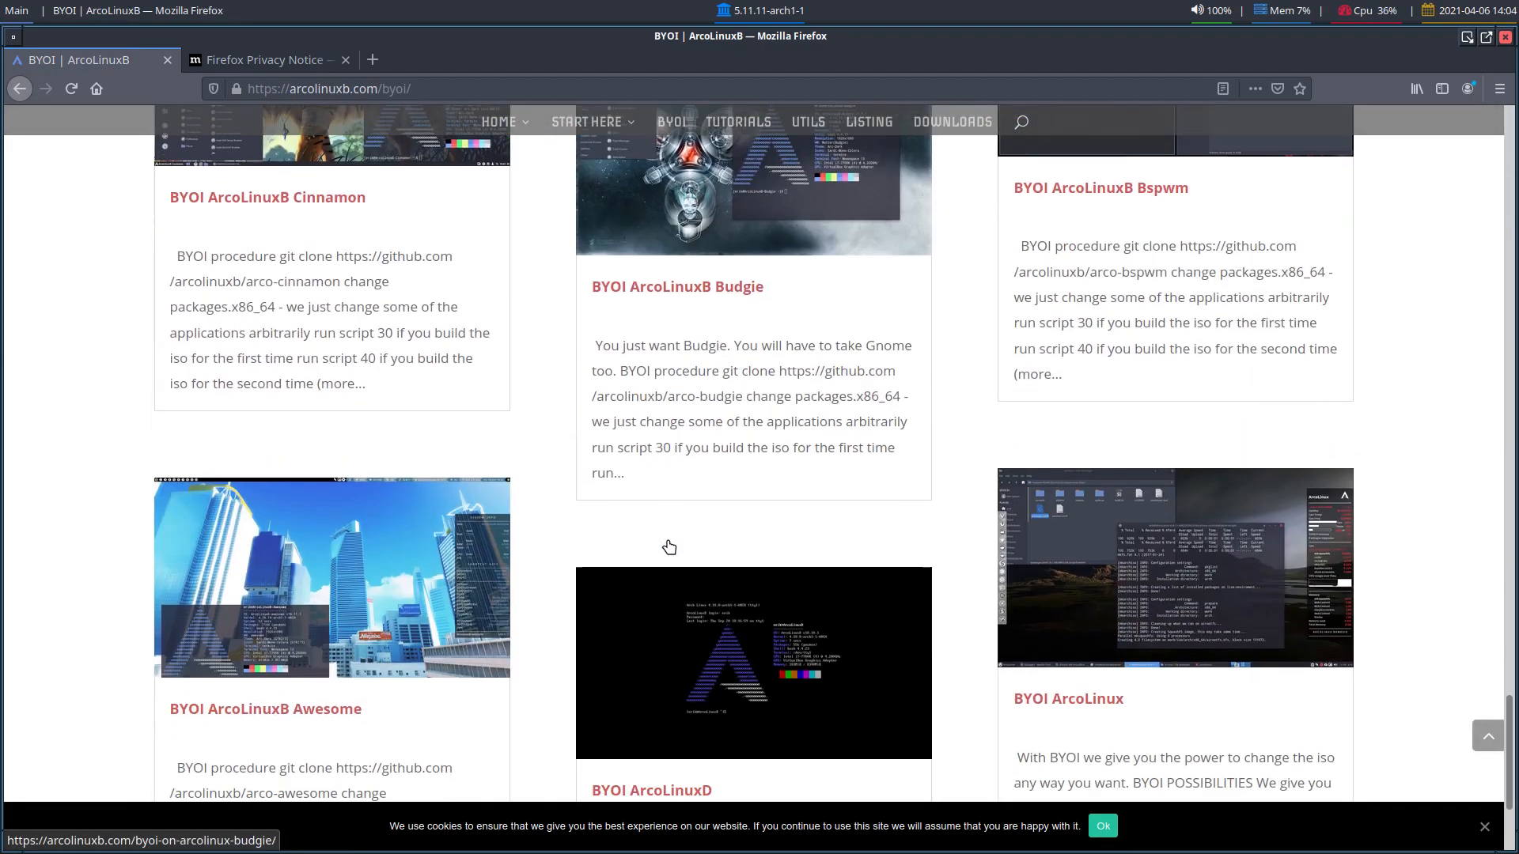
scroll("down", 3)
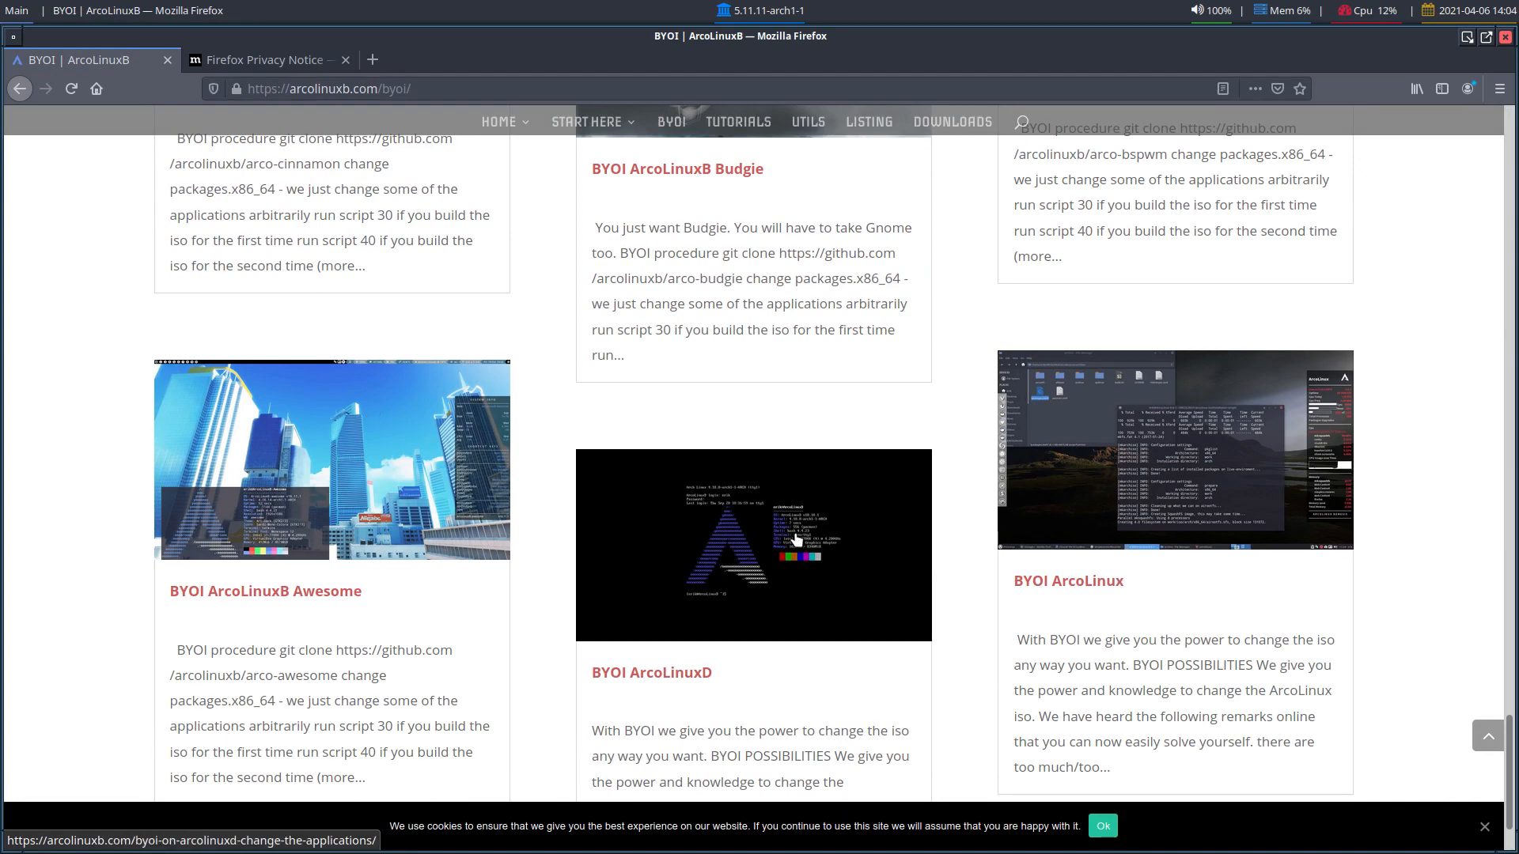
mouse_move(1160, 459)
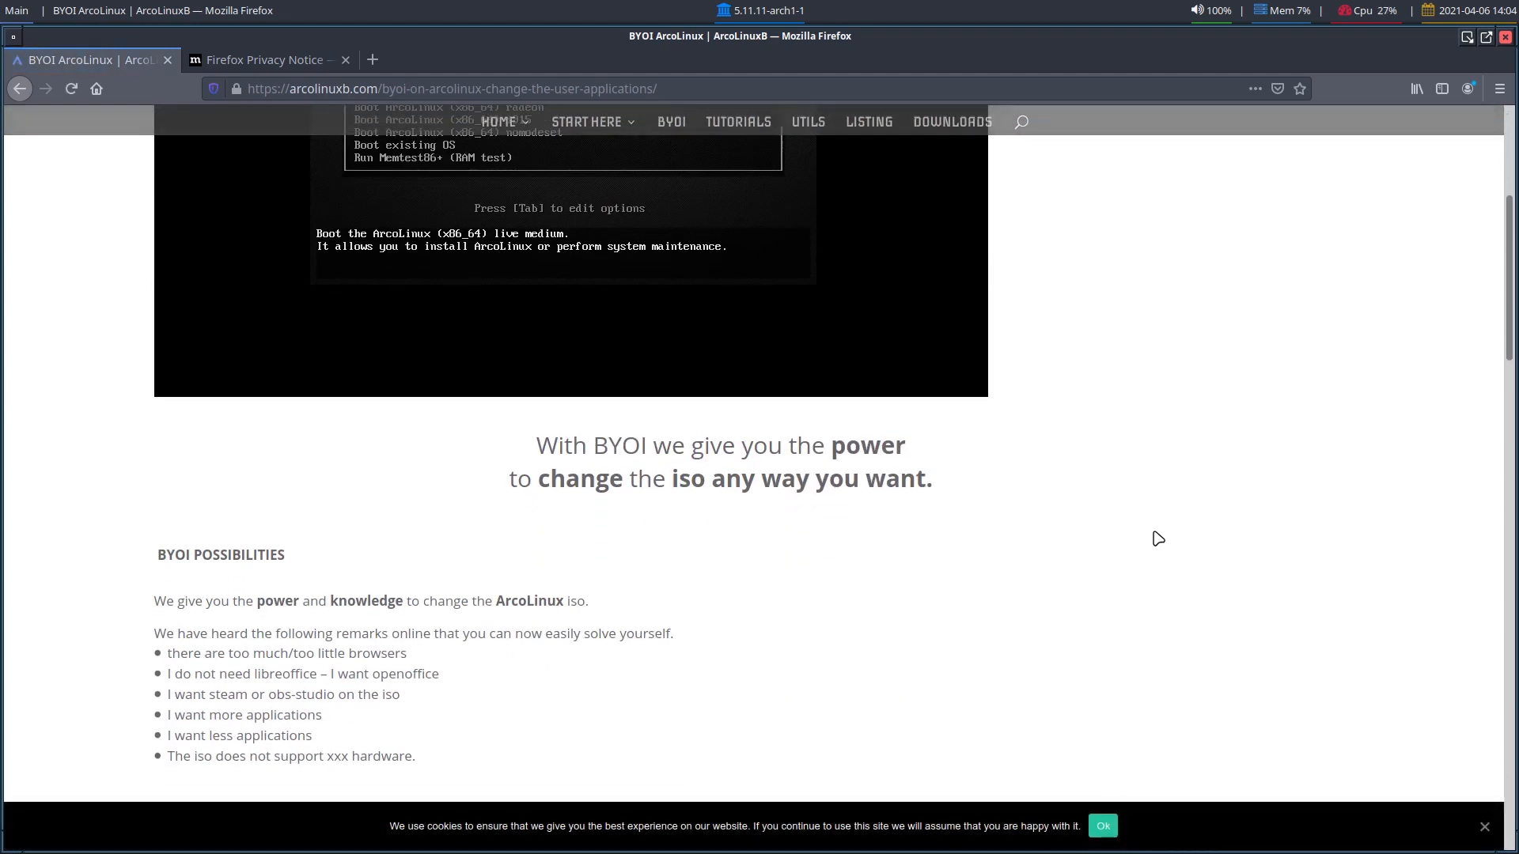
scroll("down", 3)
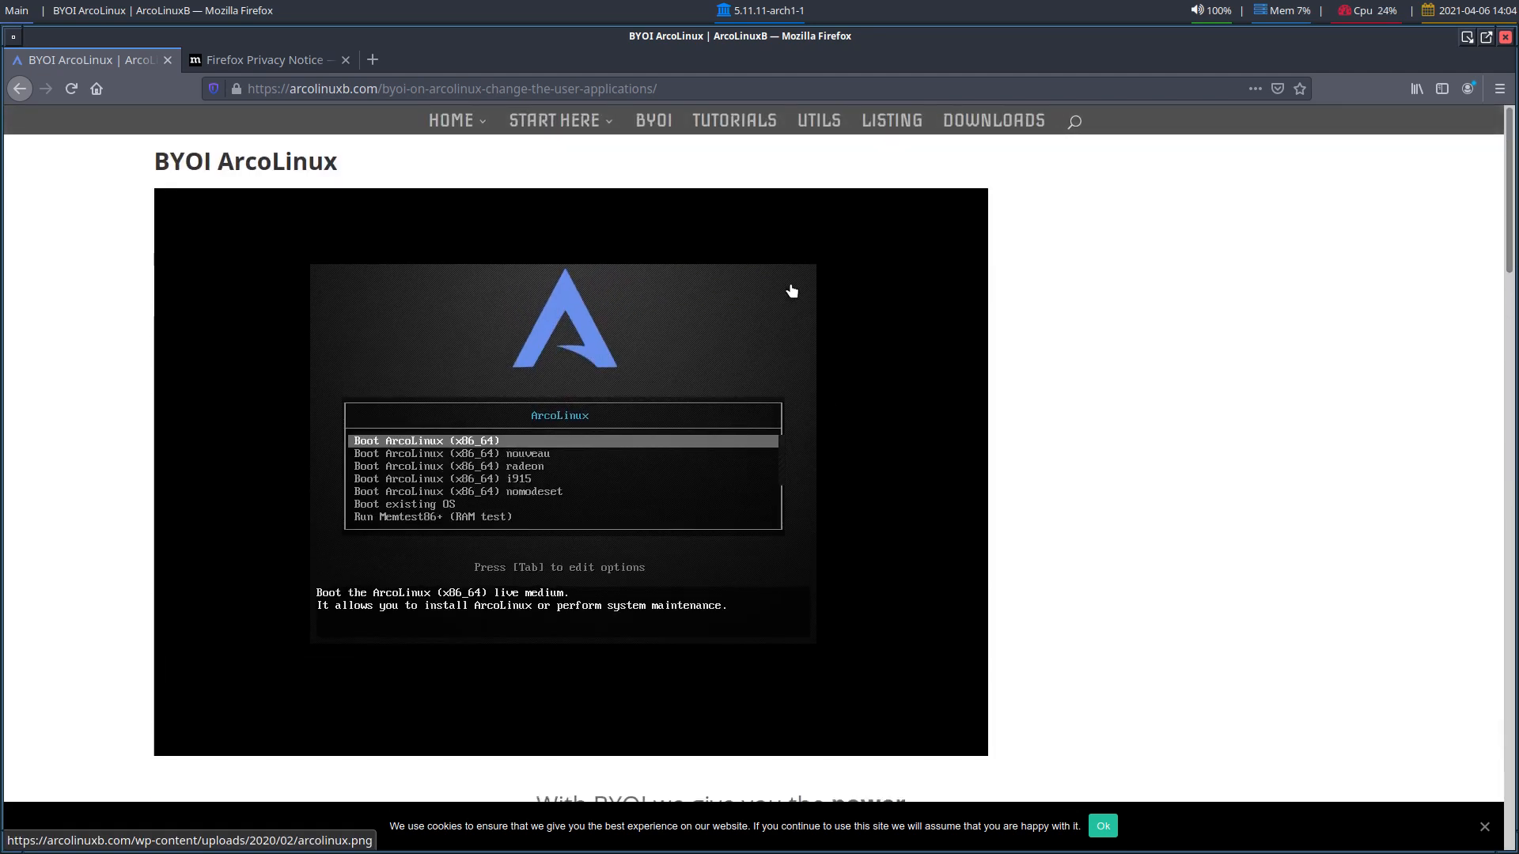
left_click(733, 120)
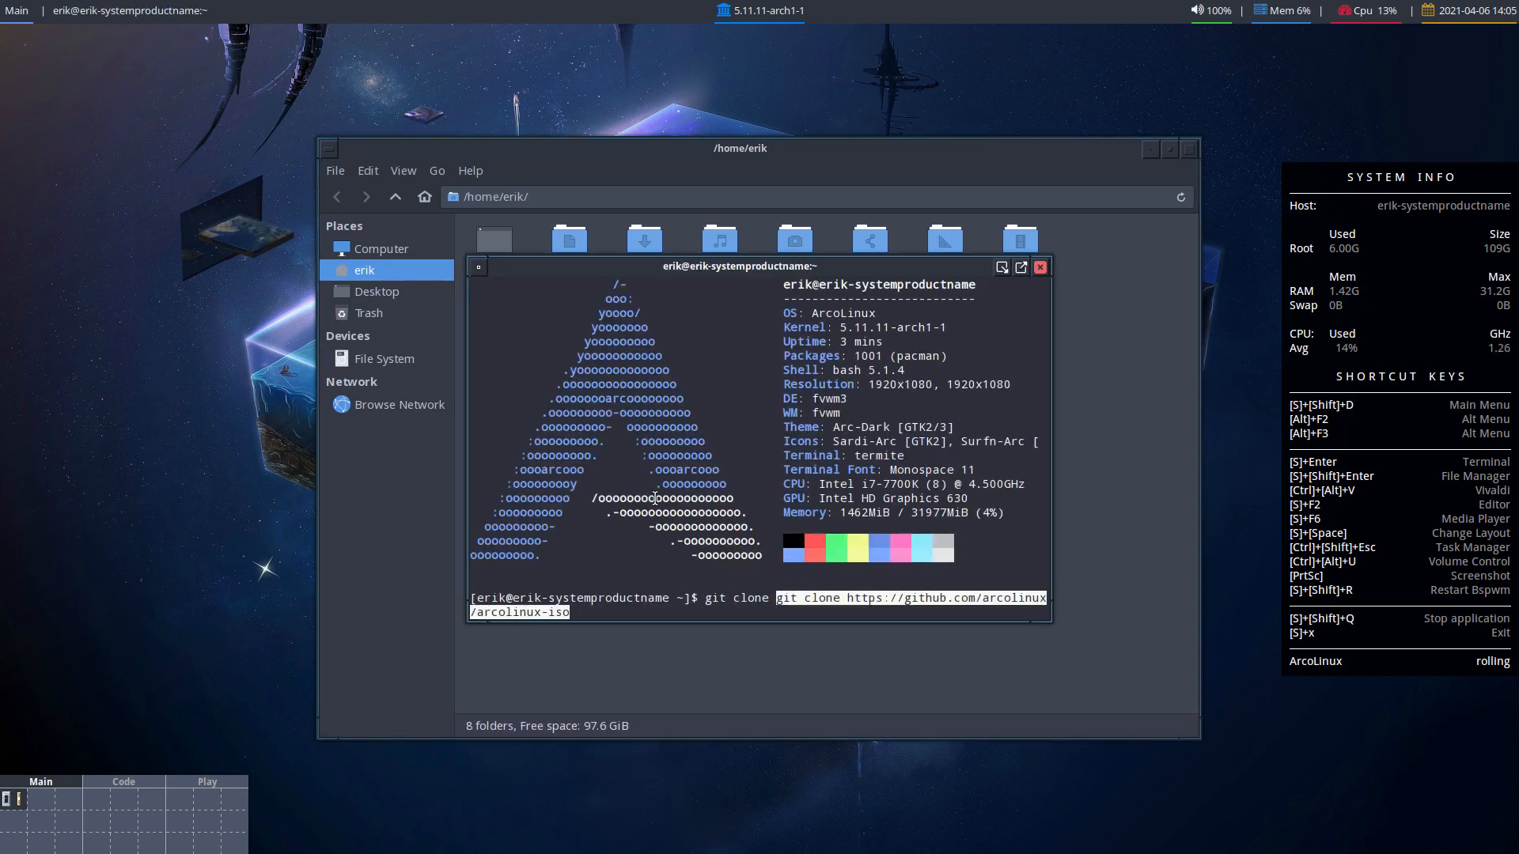
Run the git clone of arcolinux-iso into the home folder, then close the terminal.
key("Return")
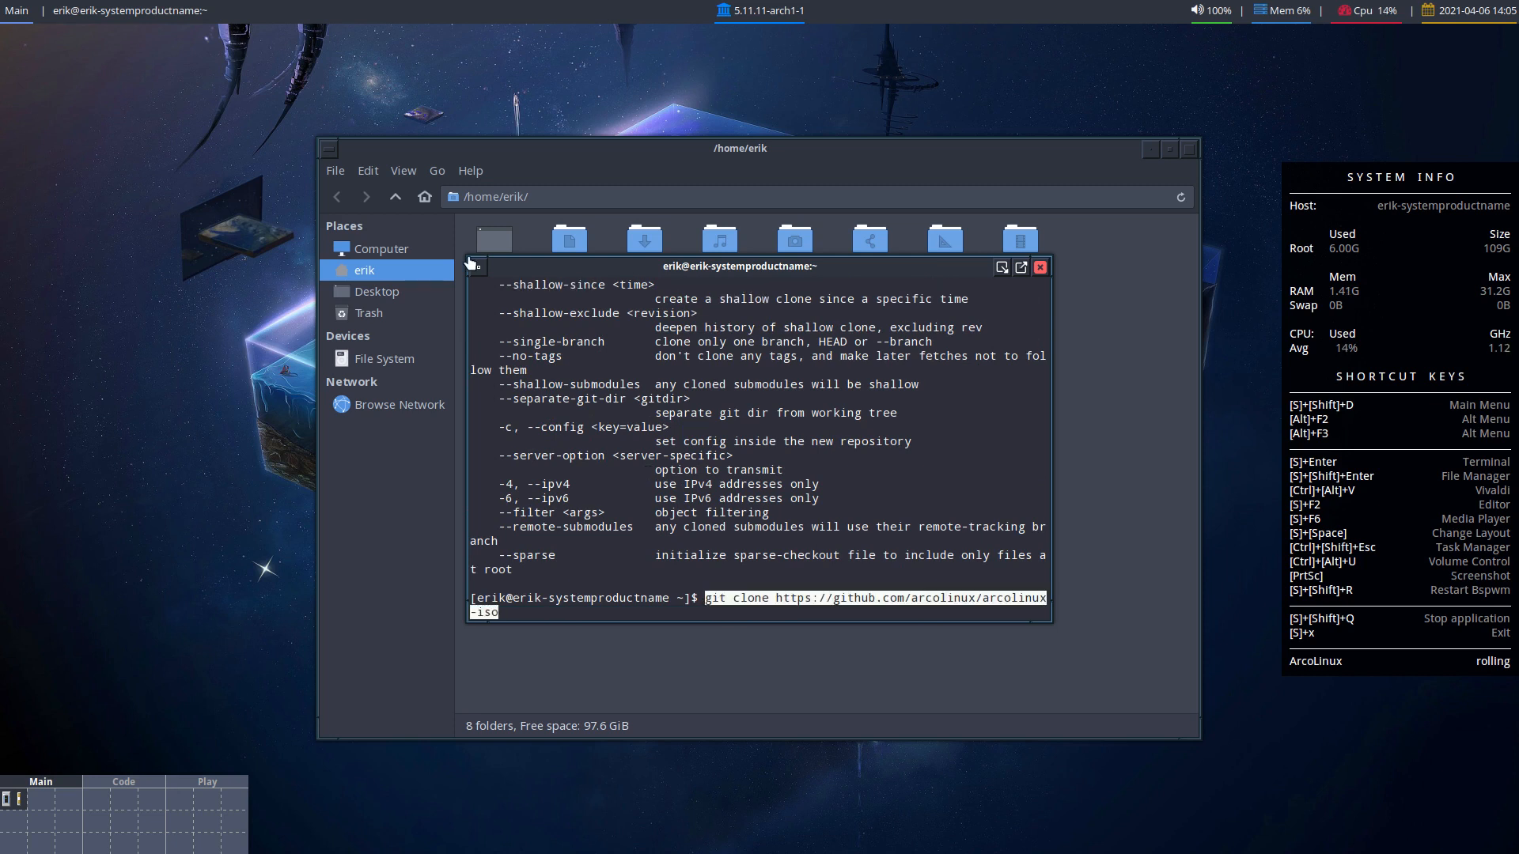
key("Return")
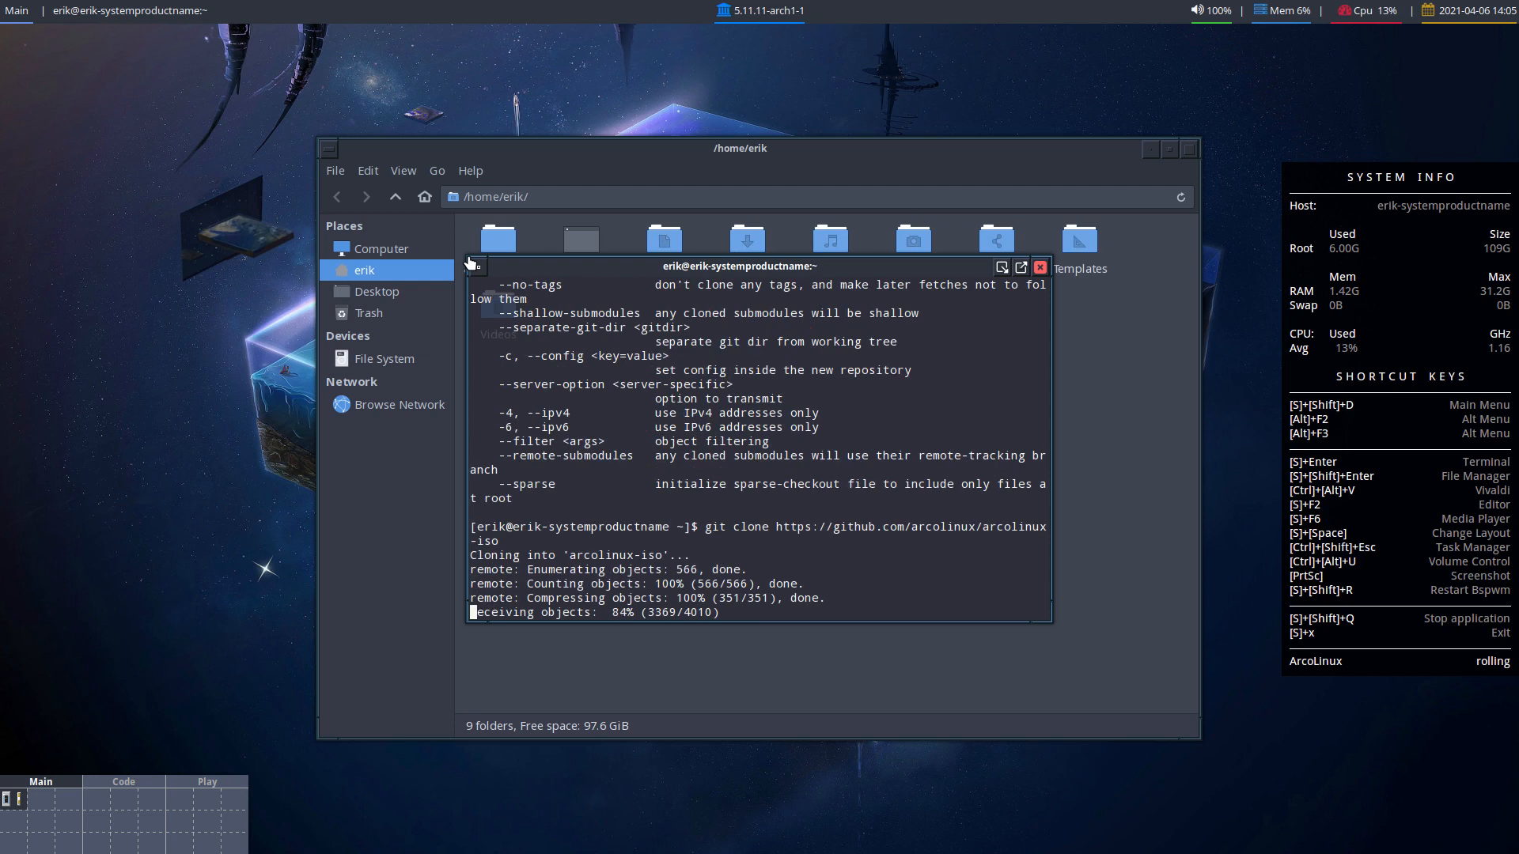
left_click(1041, 265)
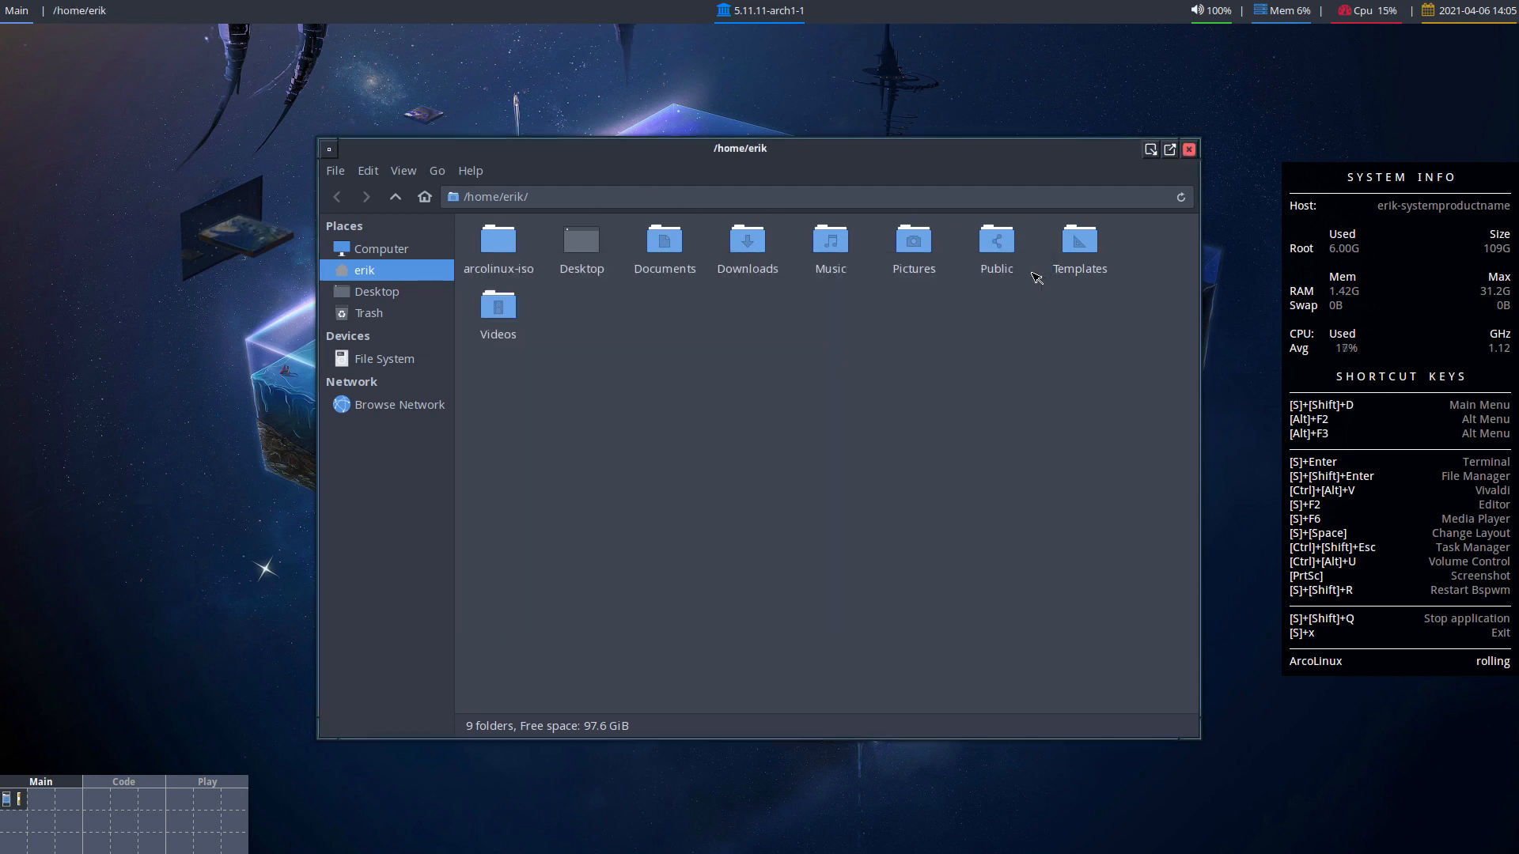
mouse_move(810, 172)
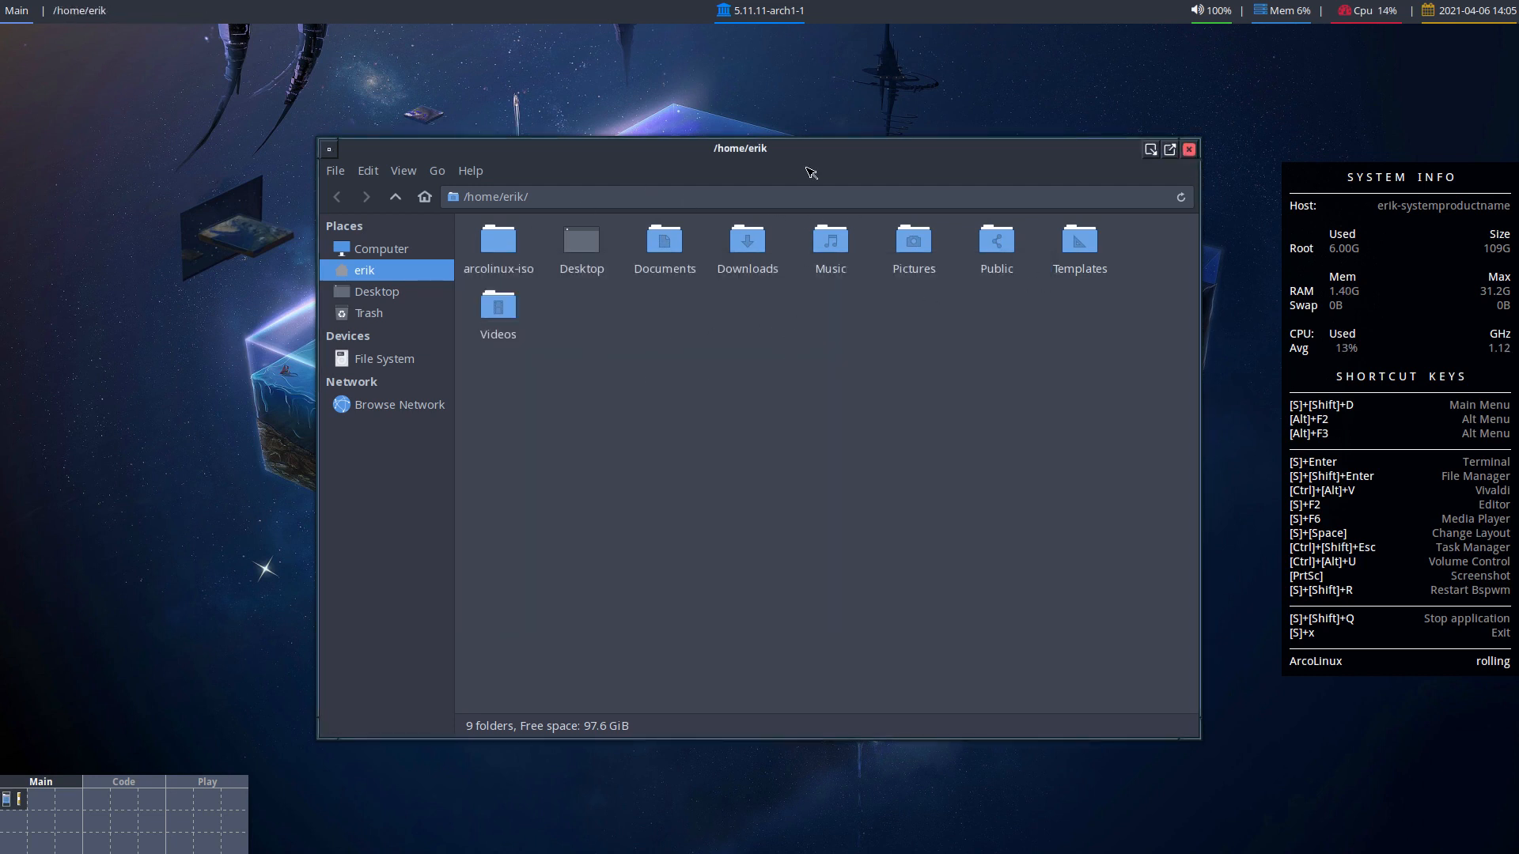
mouse_move(157, 186)
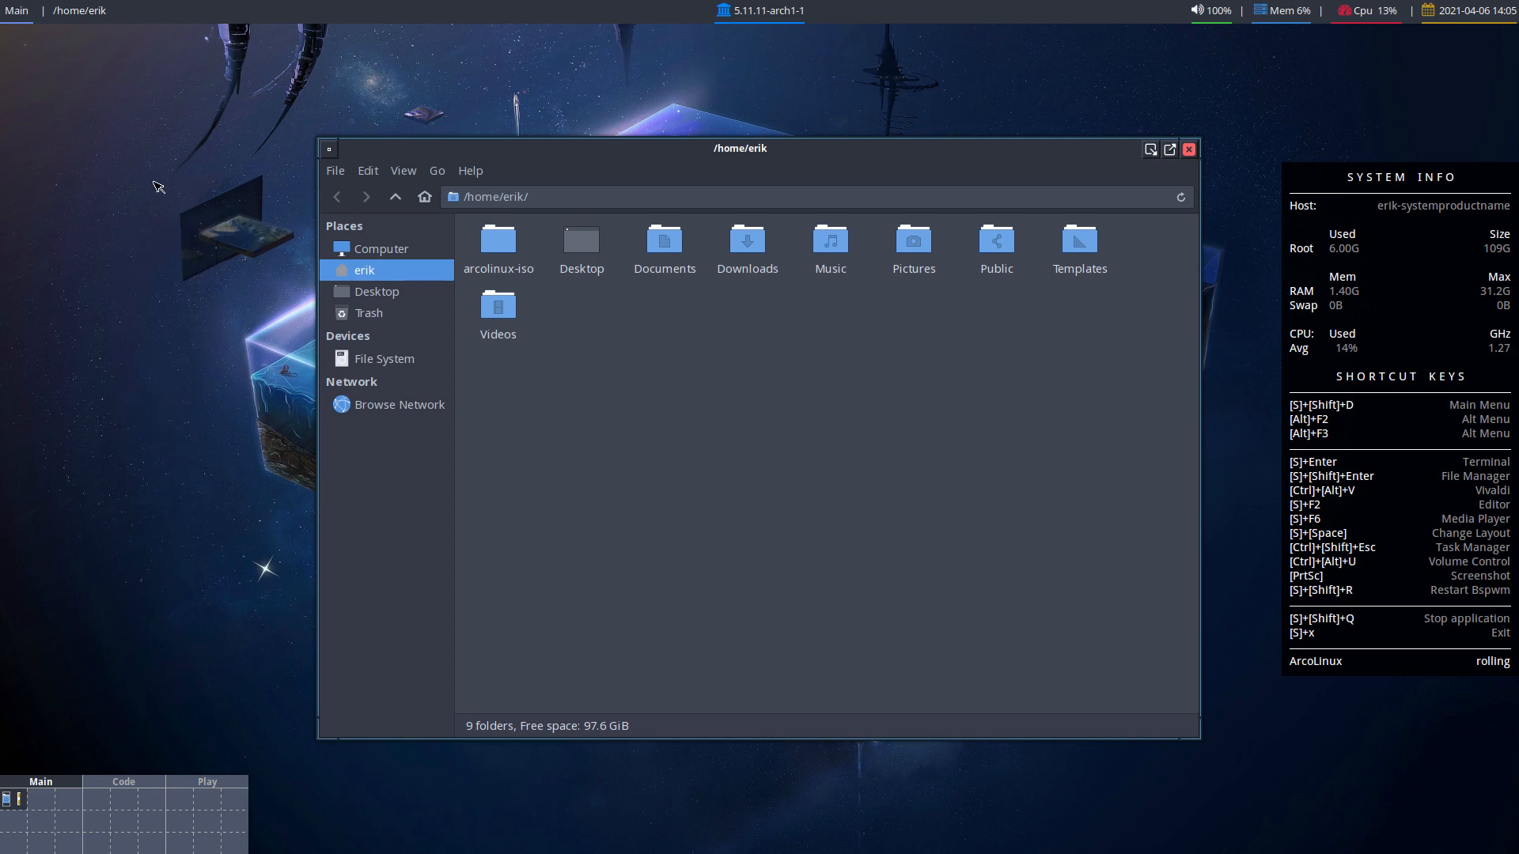
Browse Thunar into arcolinux-iso/archiso and attempt to open packages.x86_64.
right_click(158, 187)
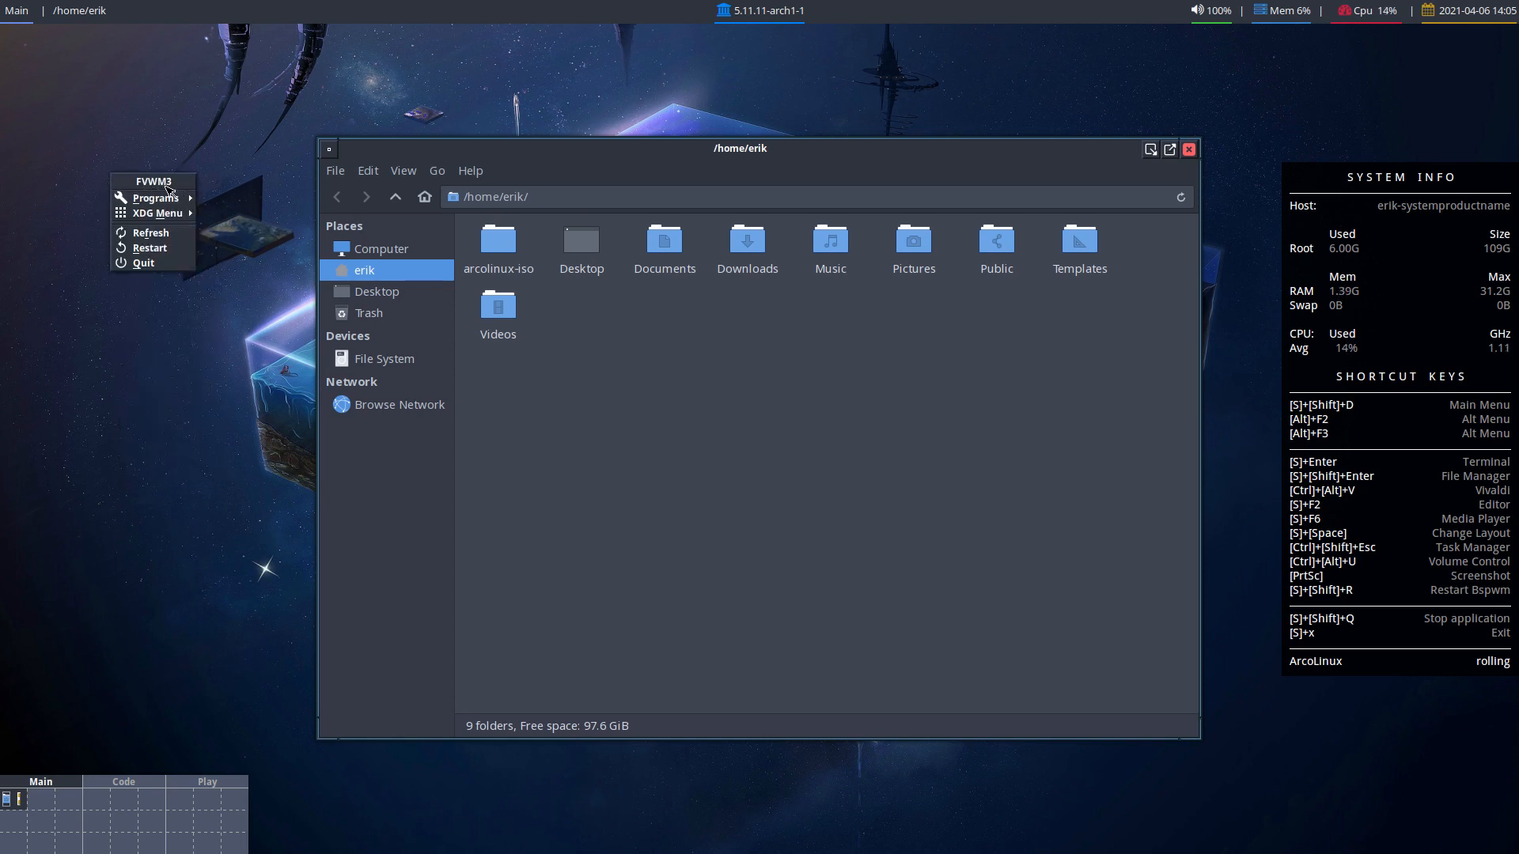
left_click(497, 242)
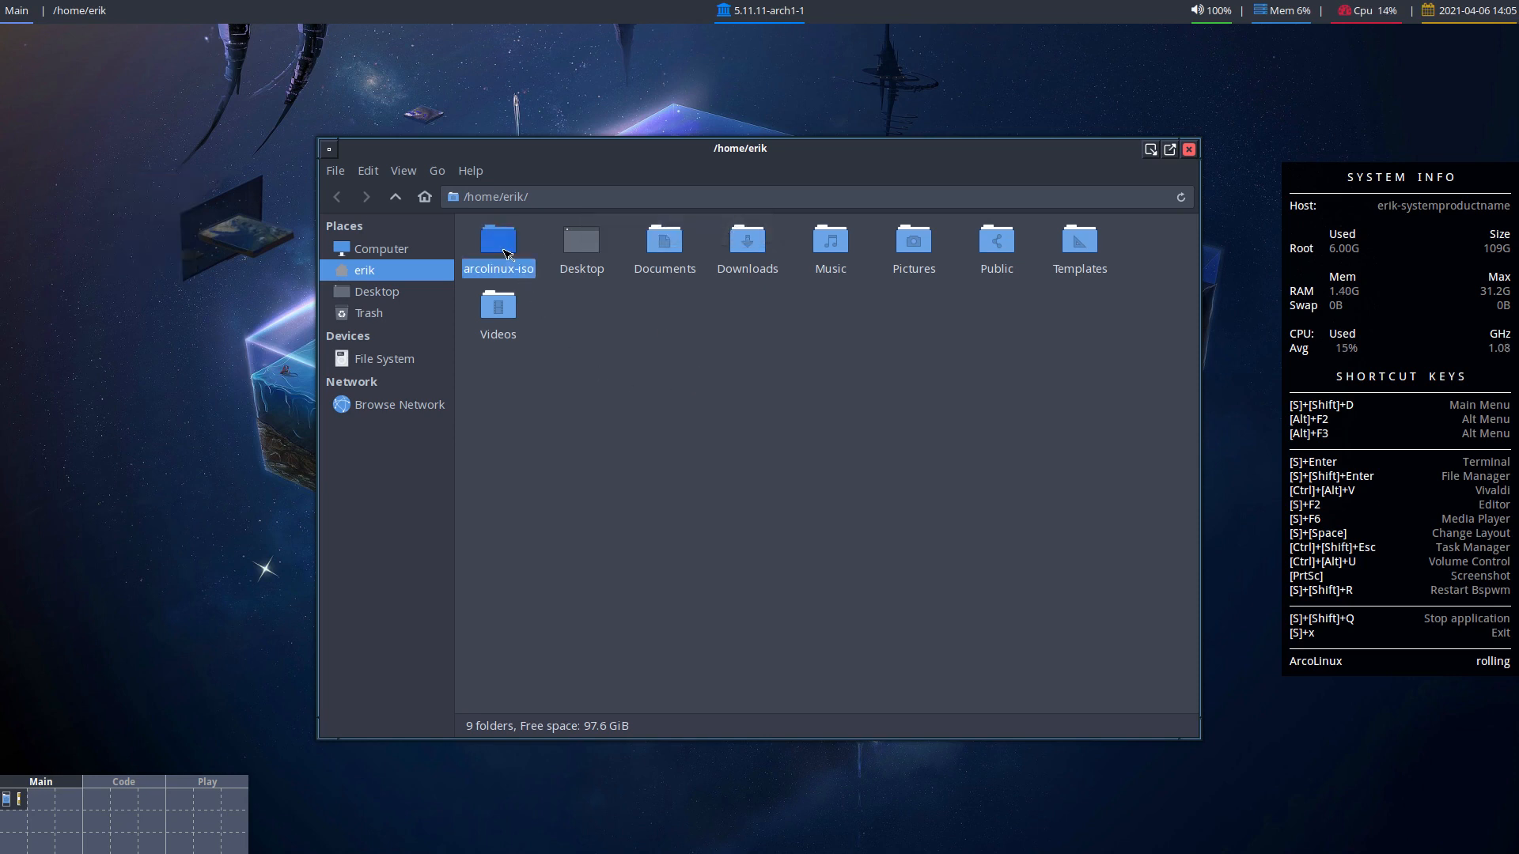
double_click(498, 239)
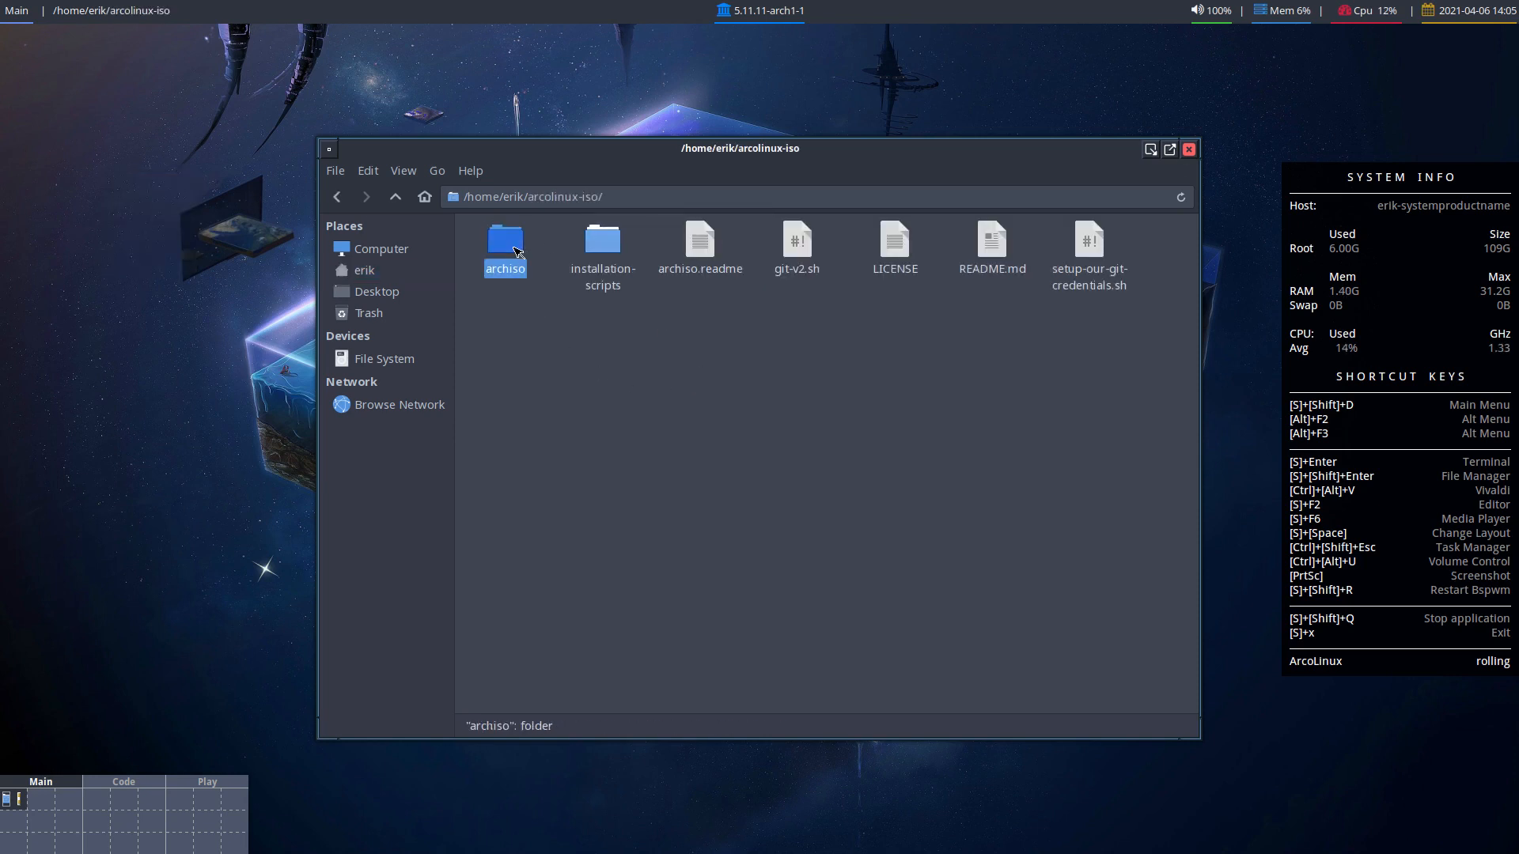
double_click(505, 239)
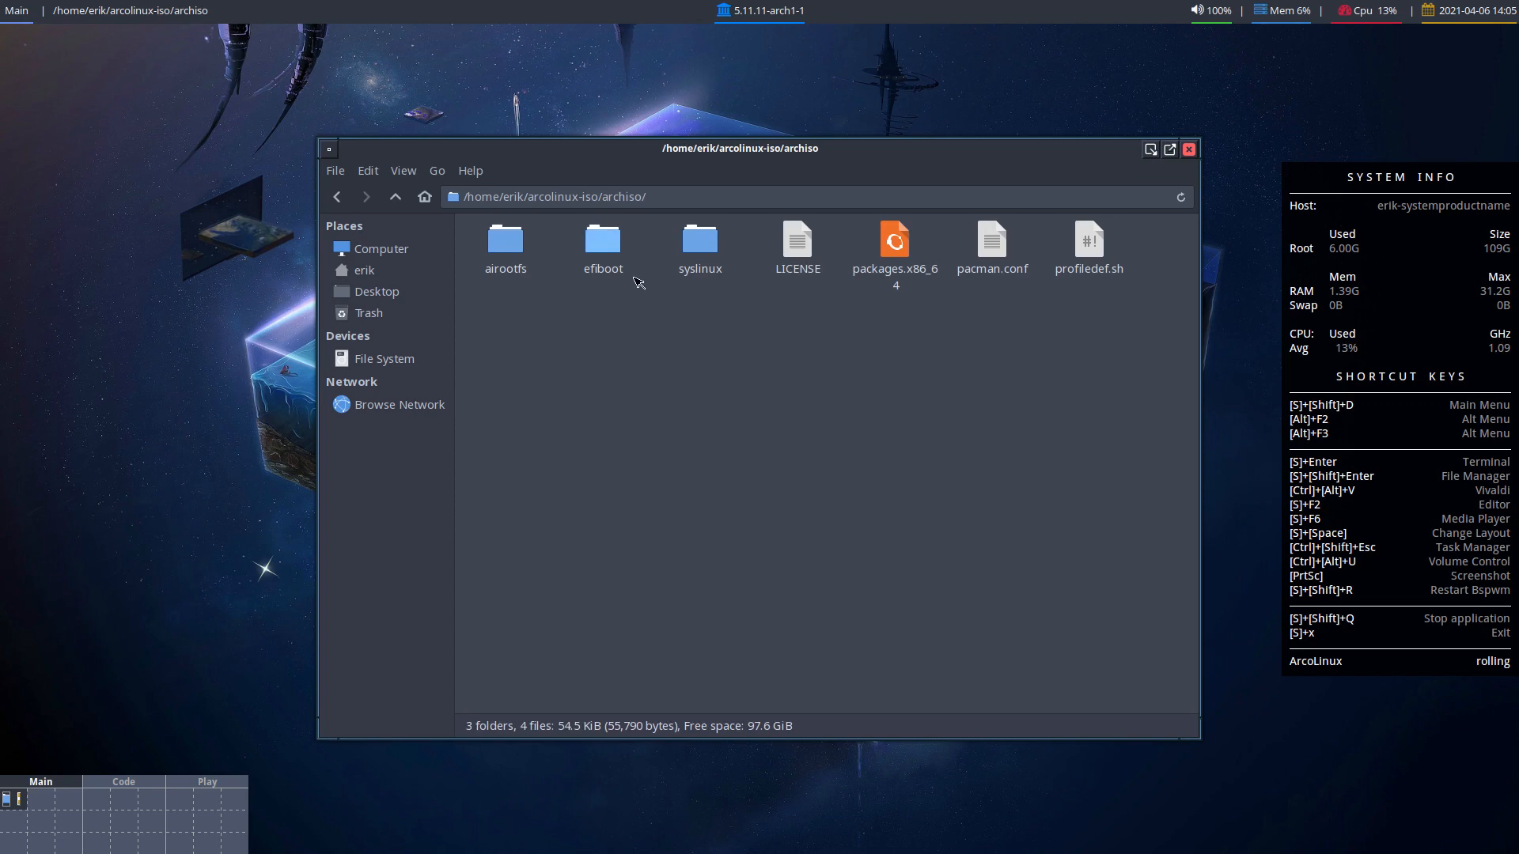
double_click(892, 239)
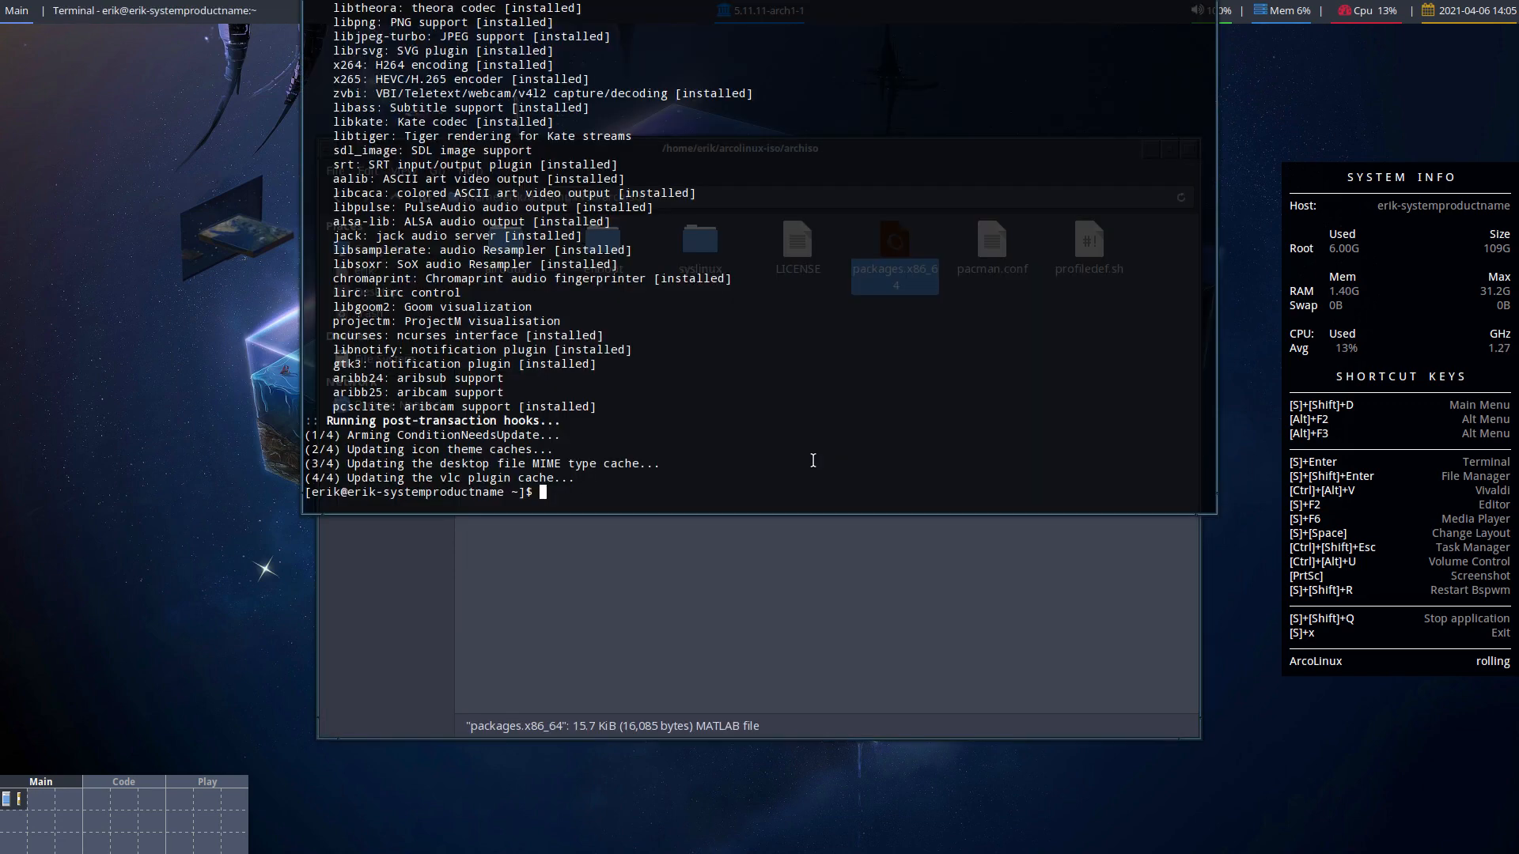
Install sublime-text-dev with sudo pacman -S, confirming with y.
type("sudo")
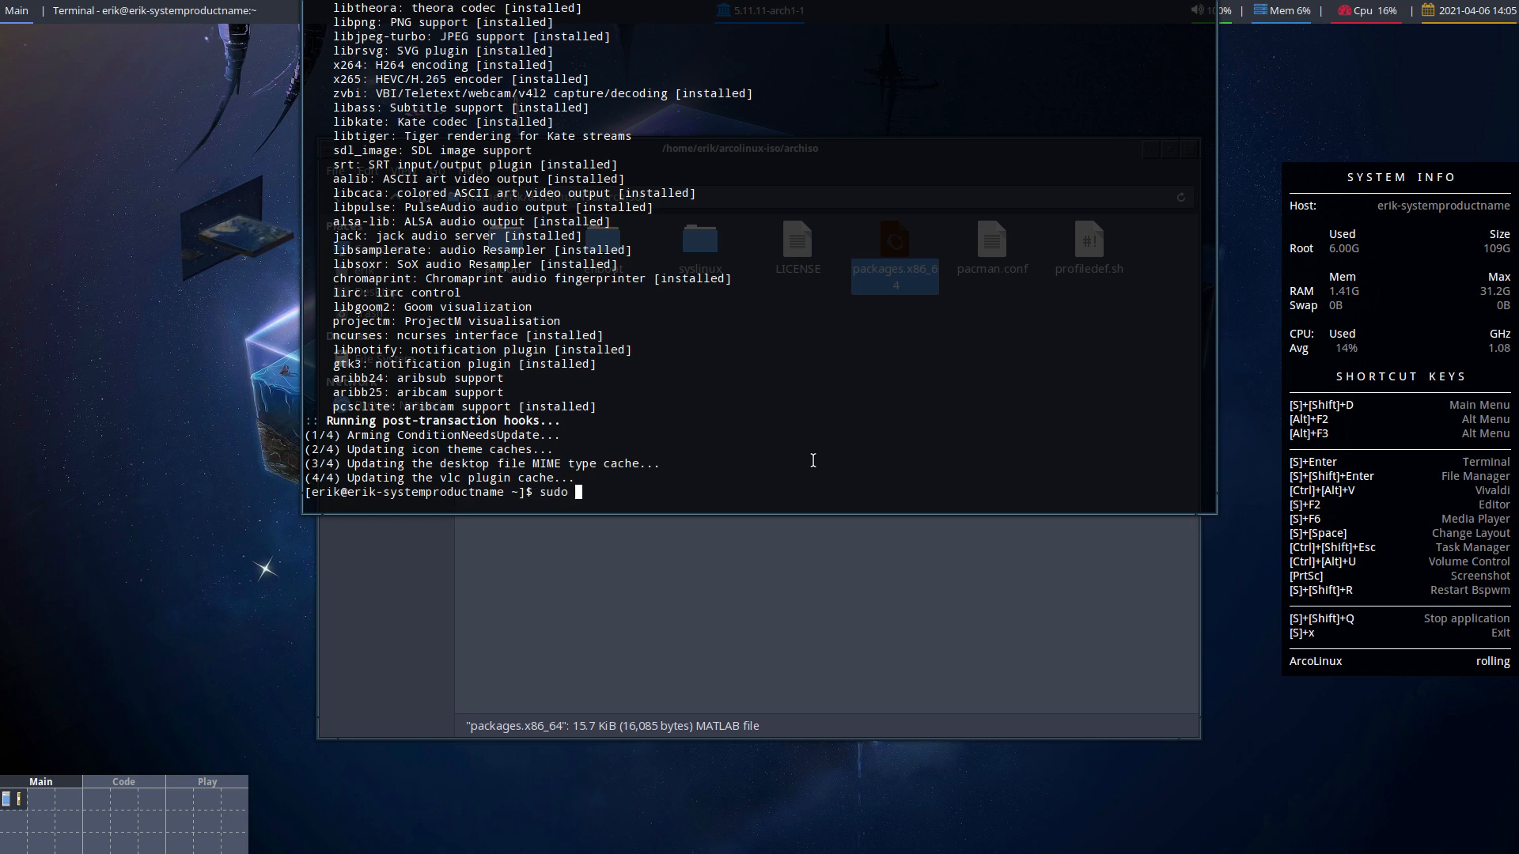
type("pacman")
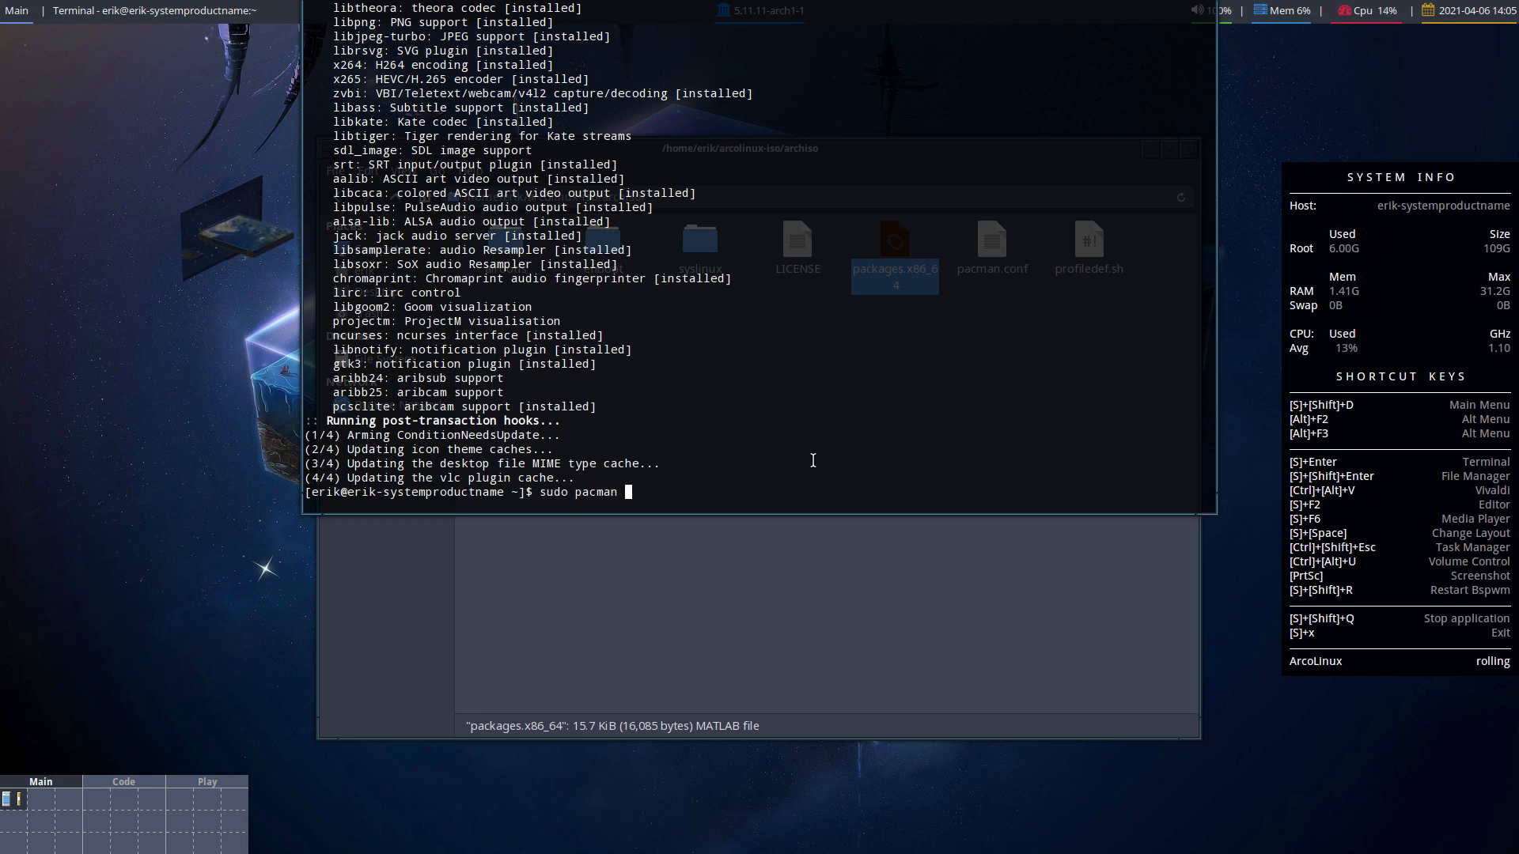
type("-S")
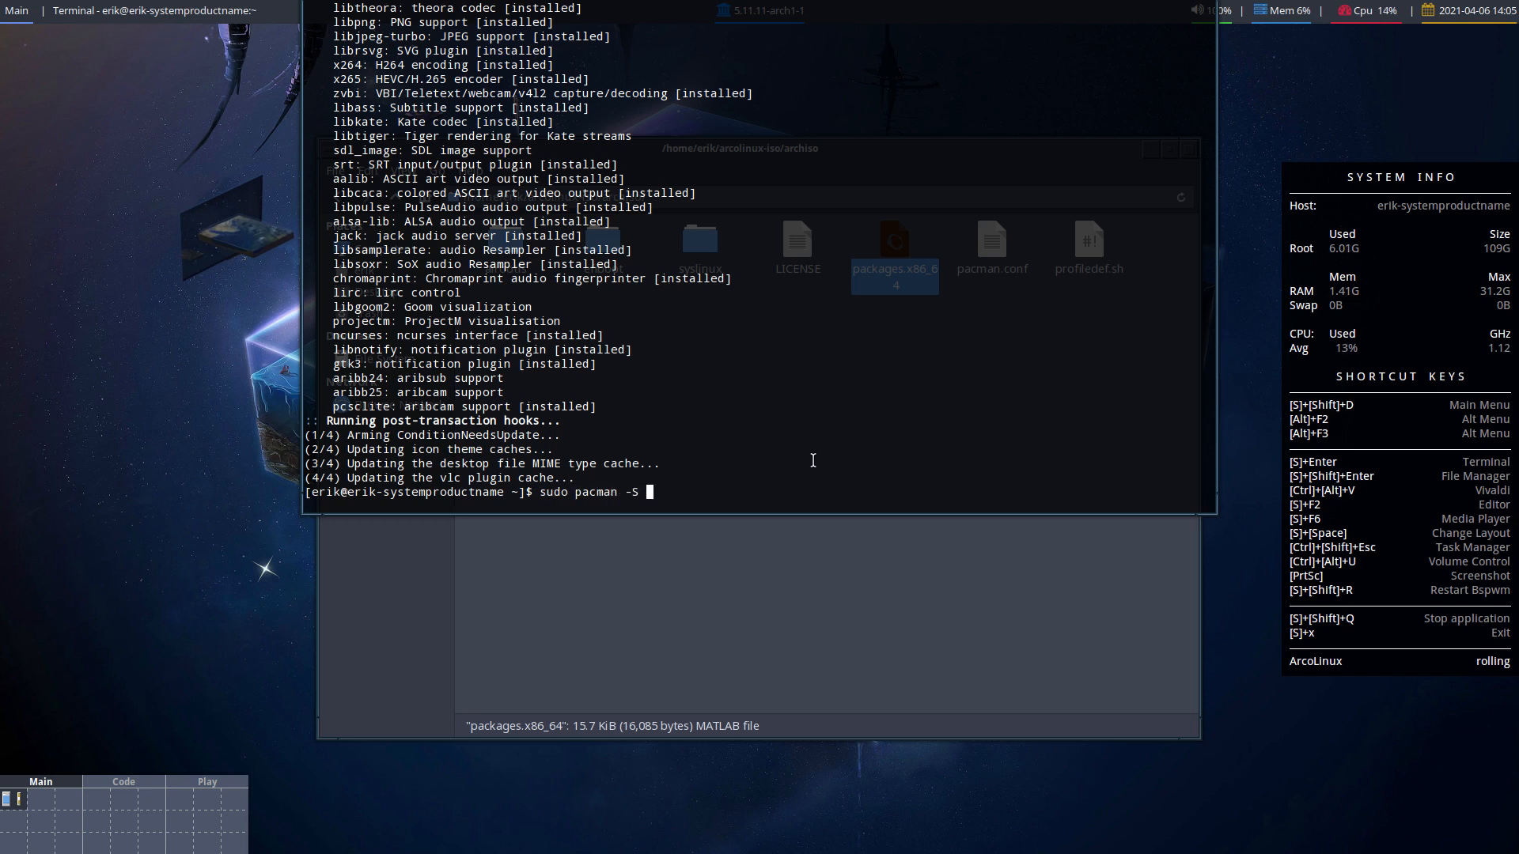
type("sublime-text-dev")
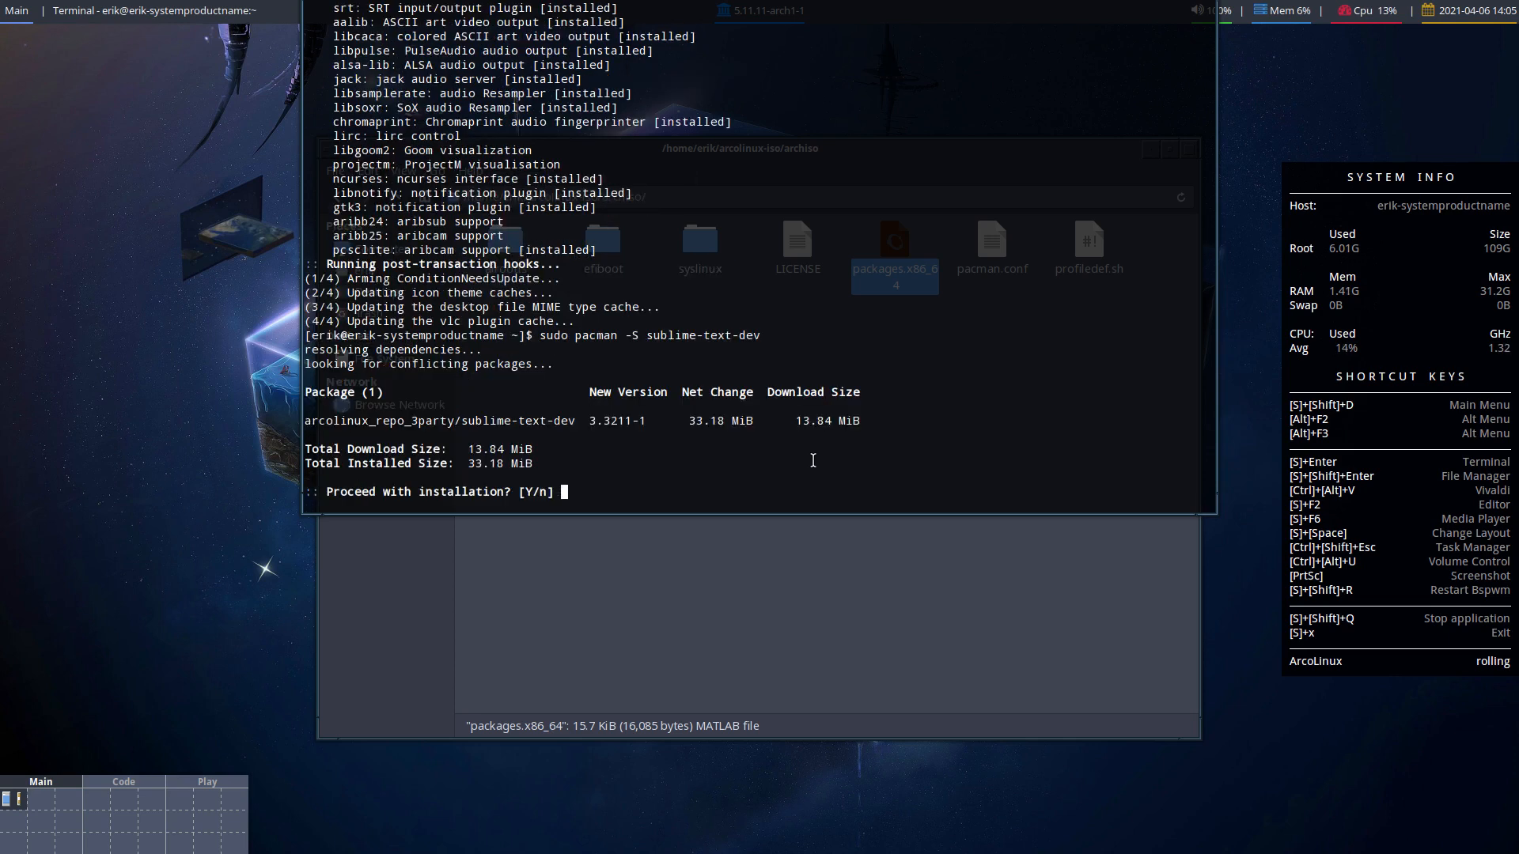
type("y")
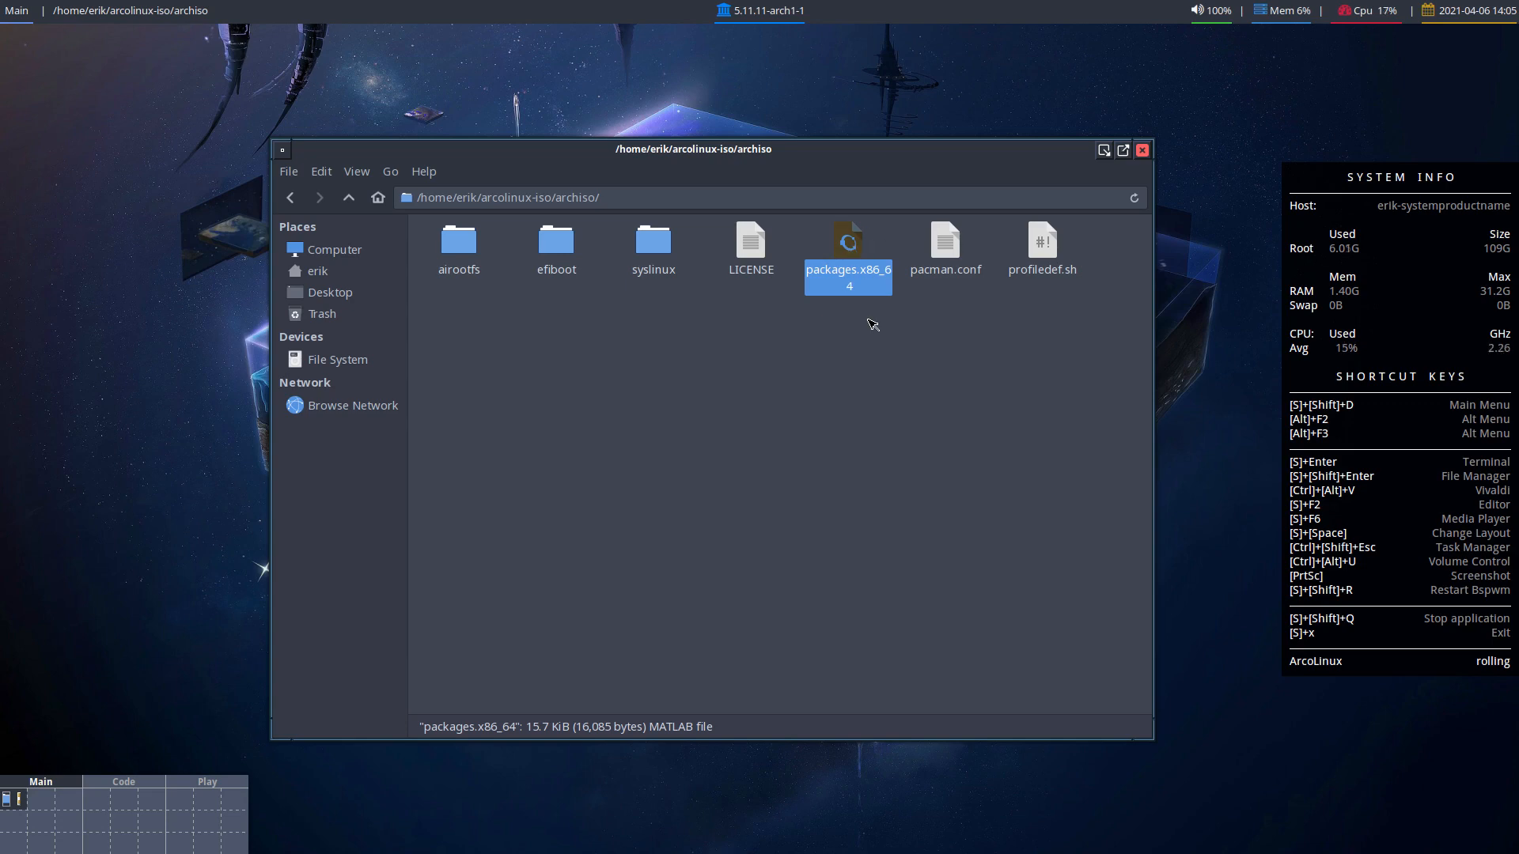
Edit packages.x86_64 in Sublime Text, adding nvidia, nvidia-utils and nvidia-settings lines.
double_click(848, 241)
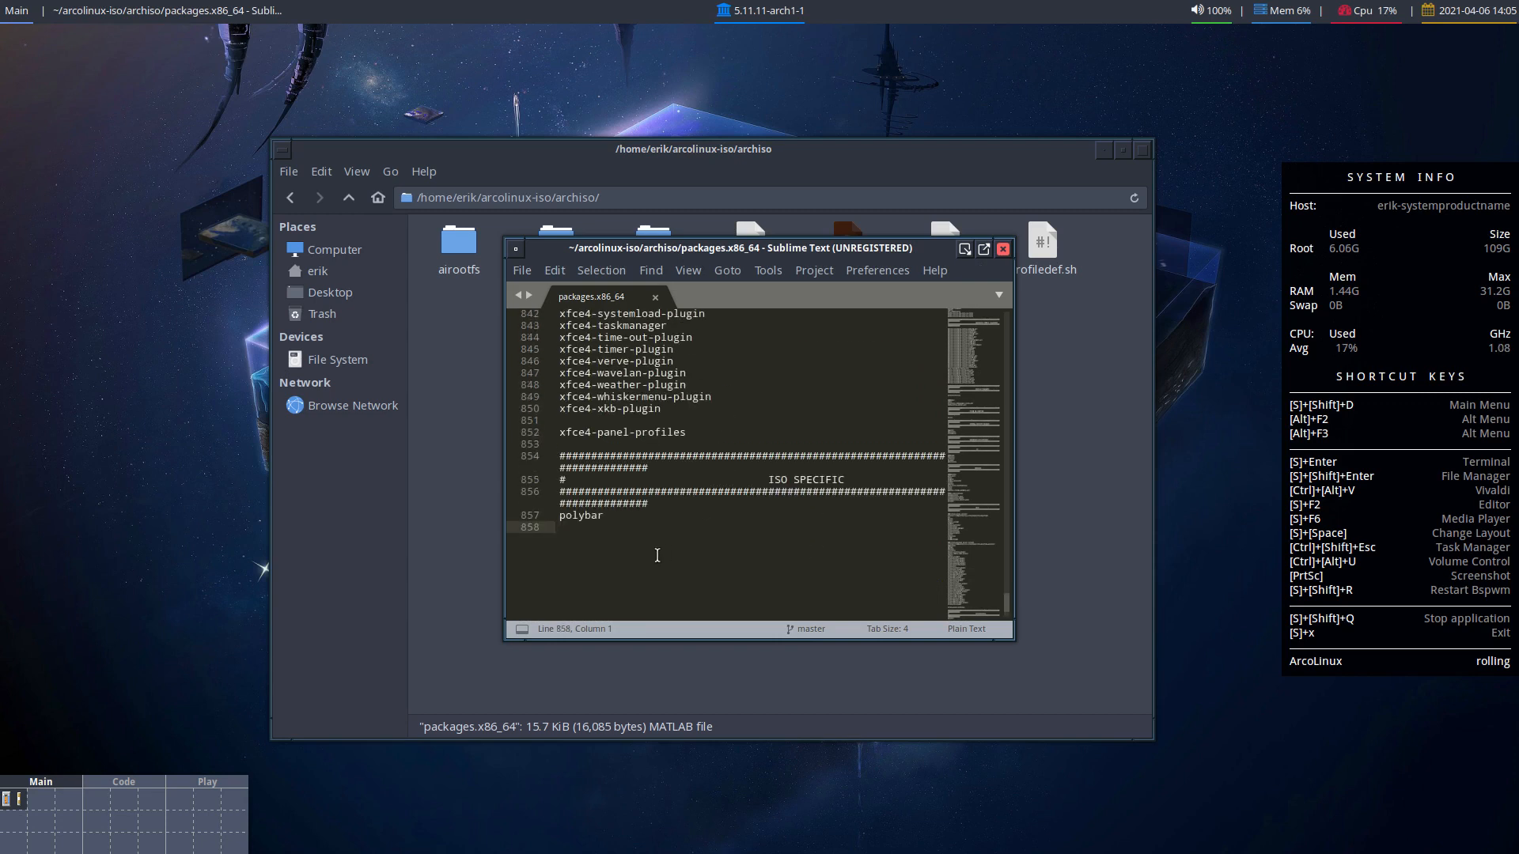
type("nv")
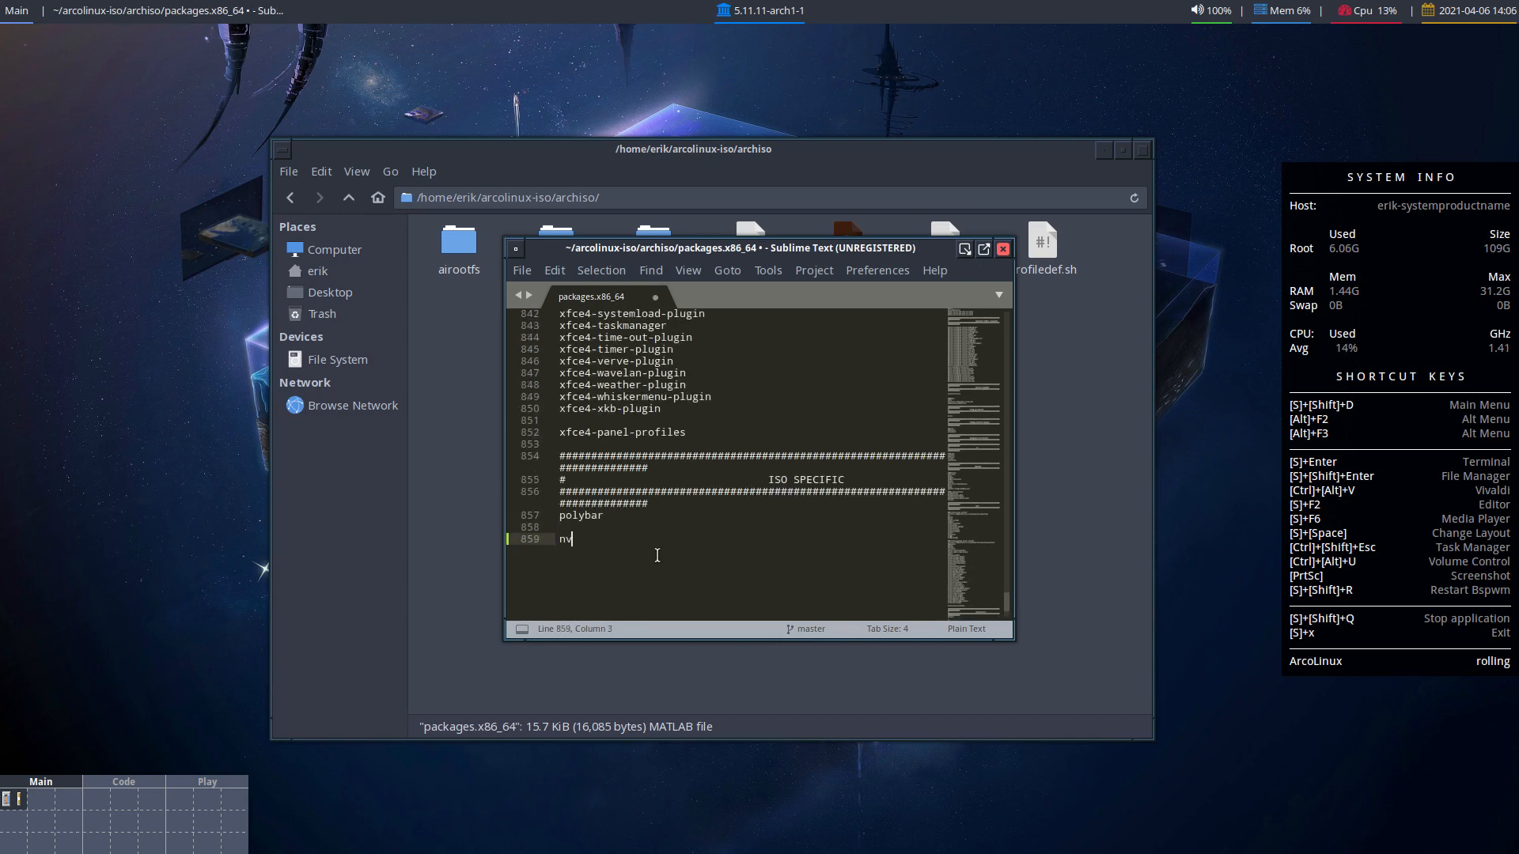
type("idia")
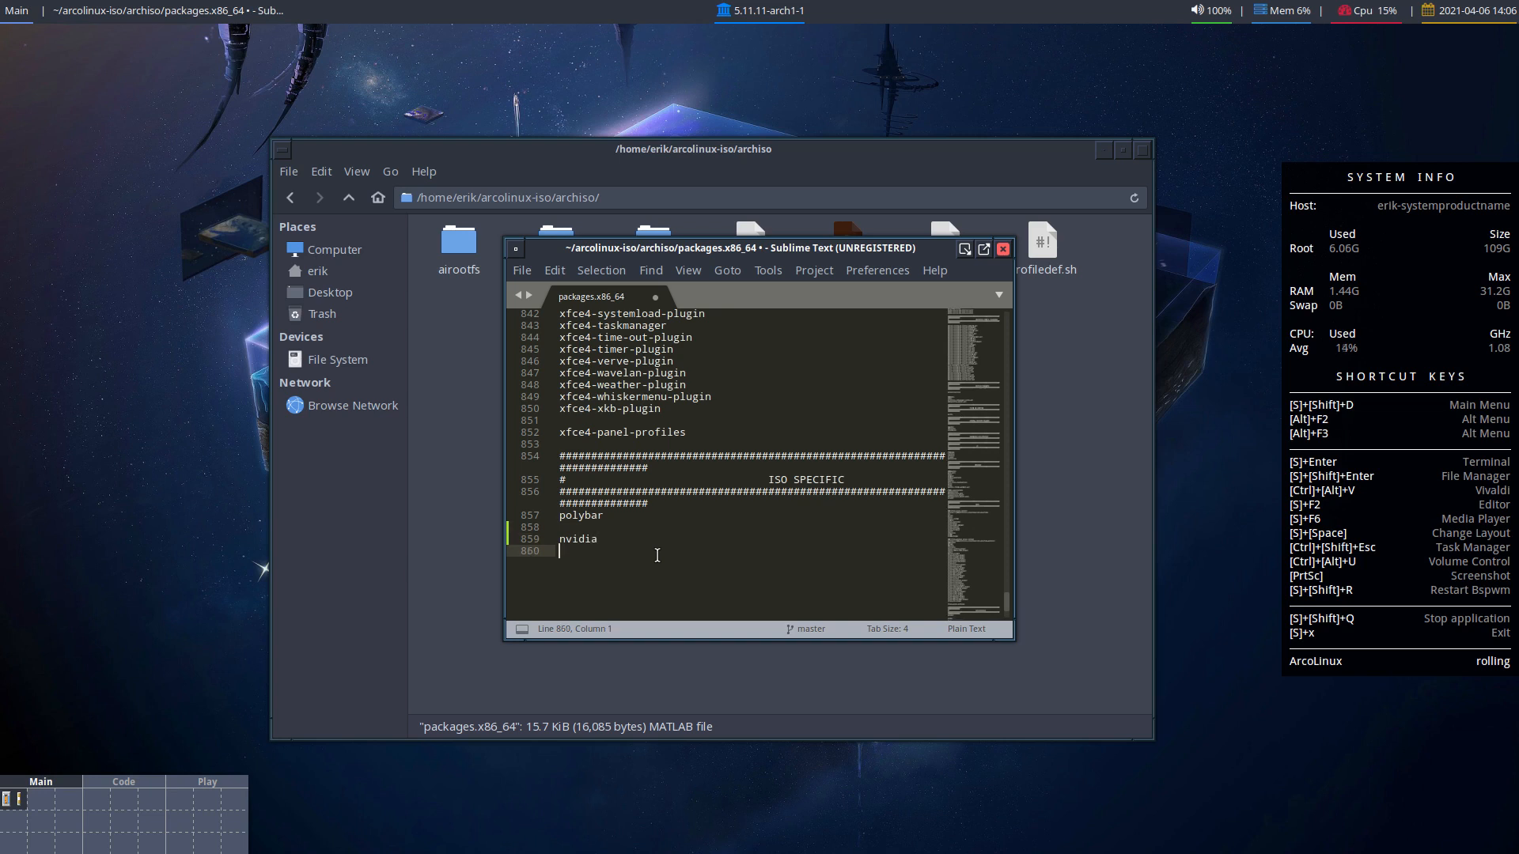
type("nvidia-utils")
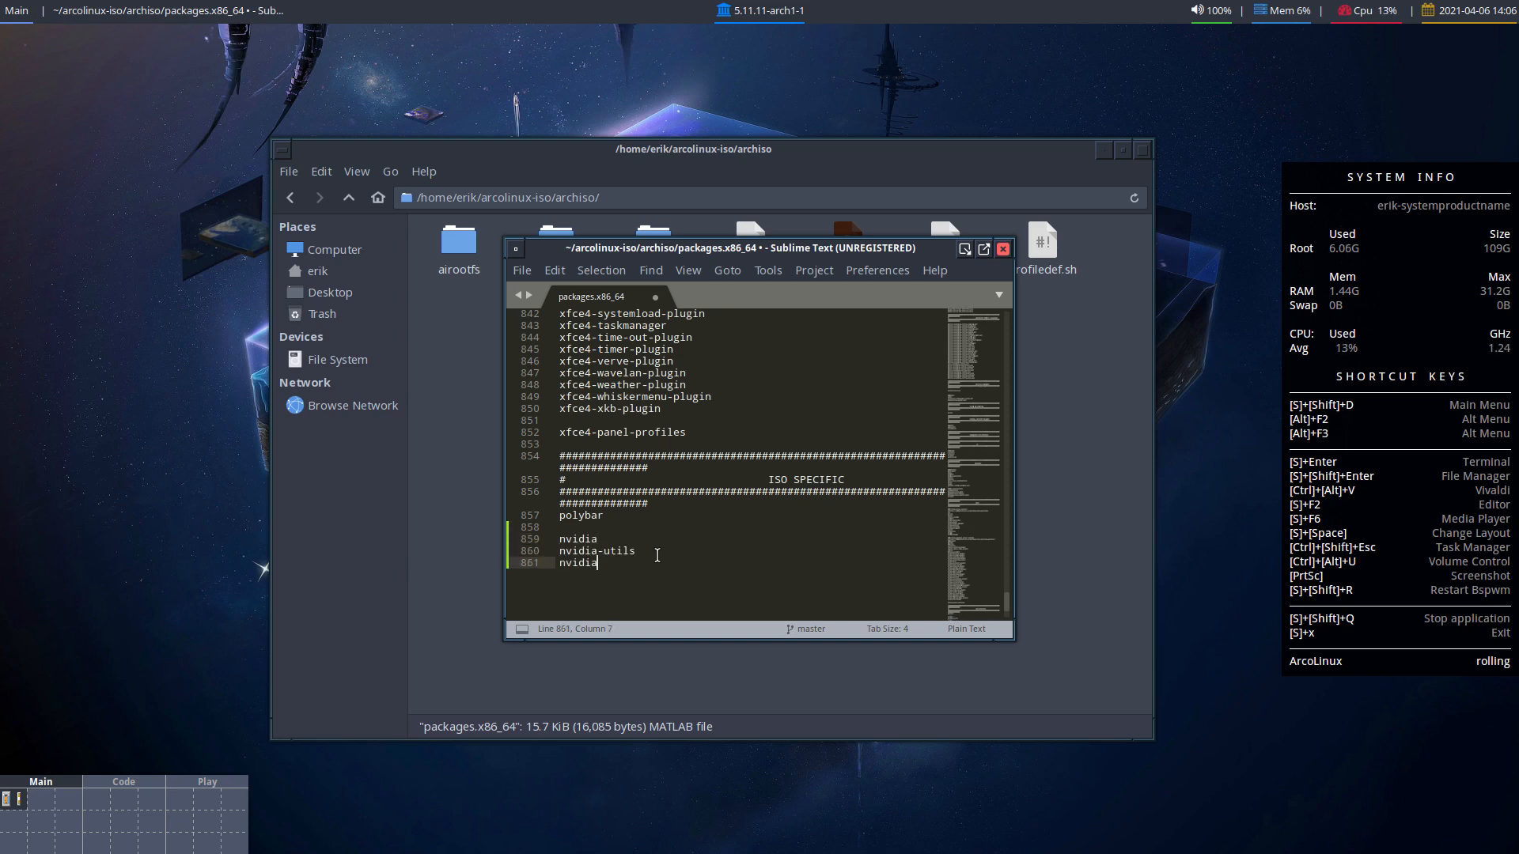
type("-settings")
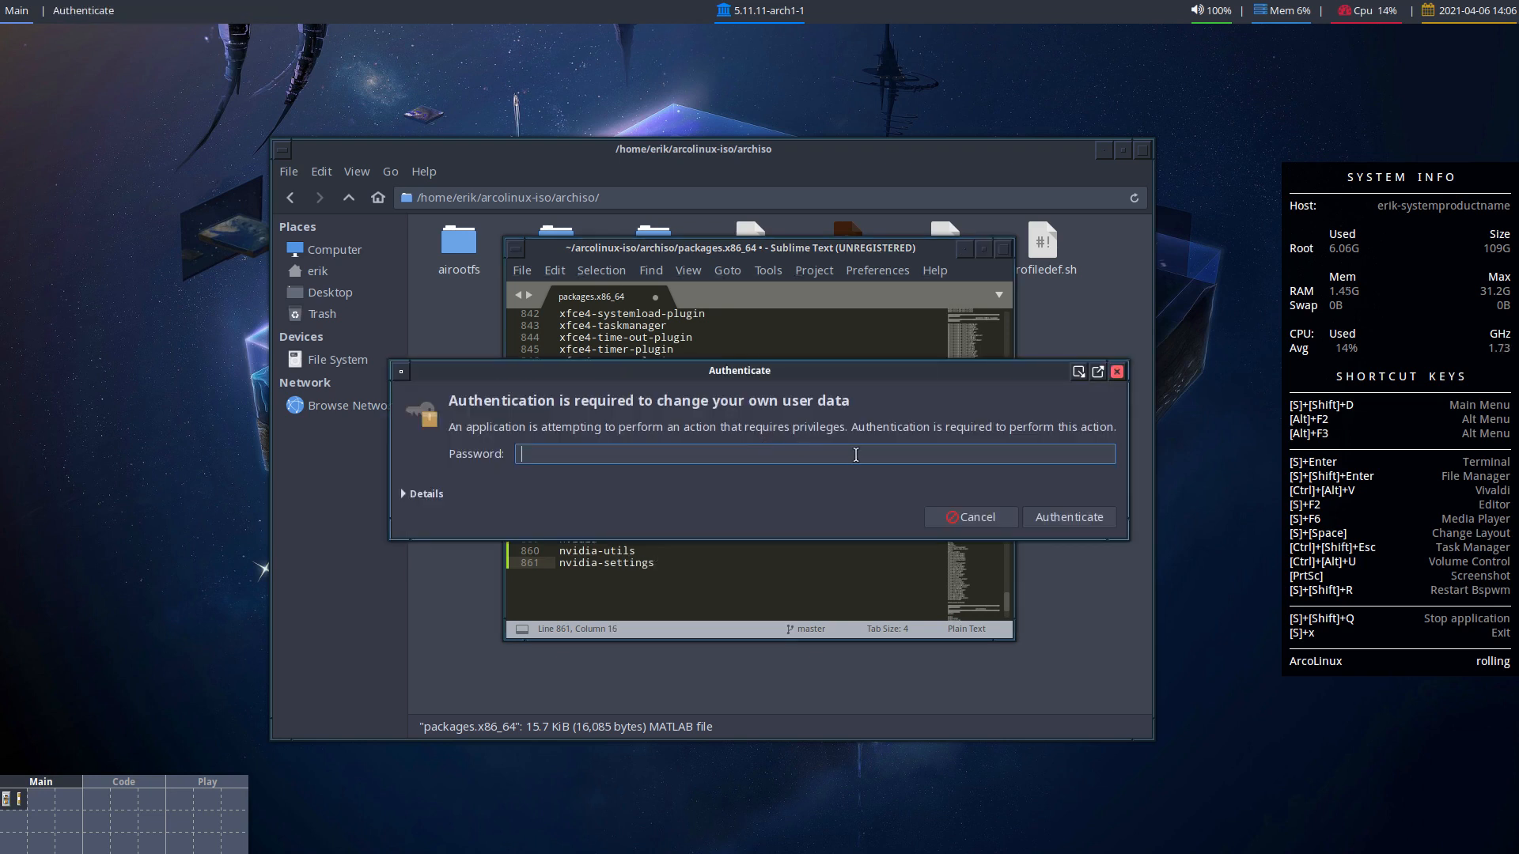
Dismiss the password prompt and tab-complete sudo pacman -S nvidia to list matching nvidia packages.
left_click(969, 516)
type("dufo")
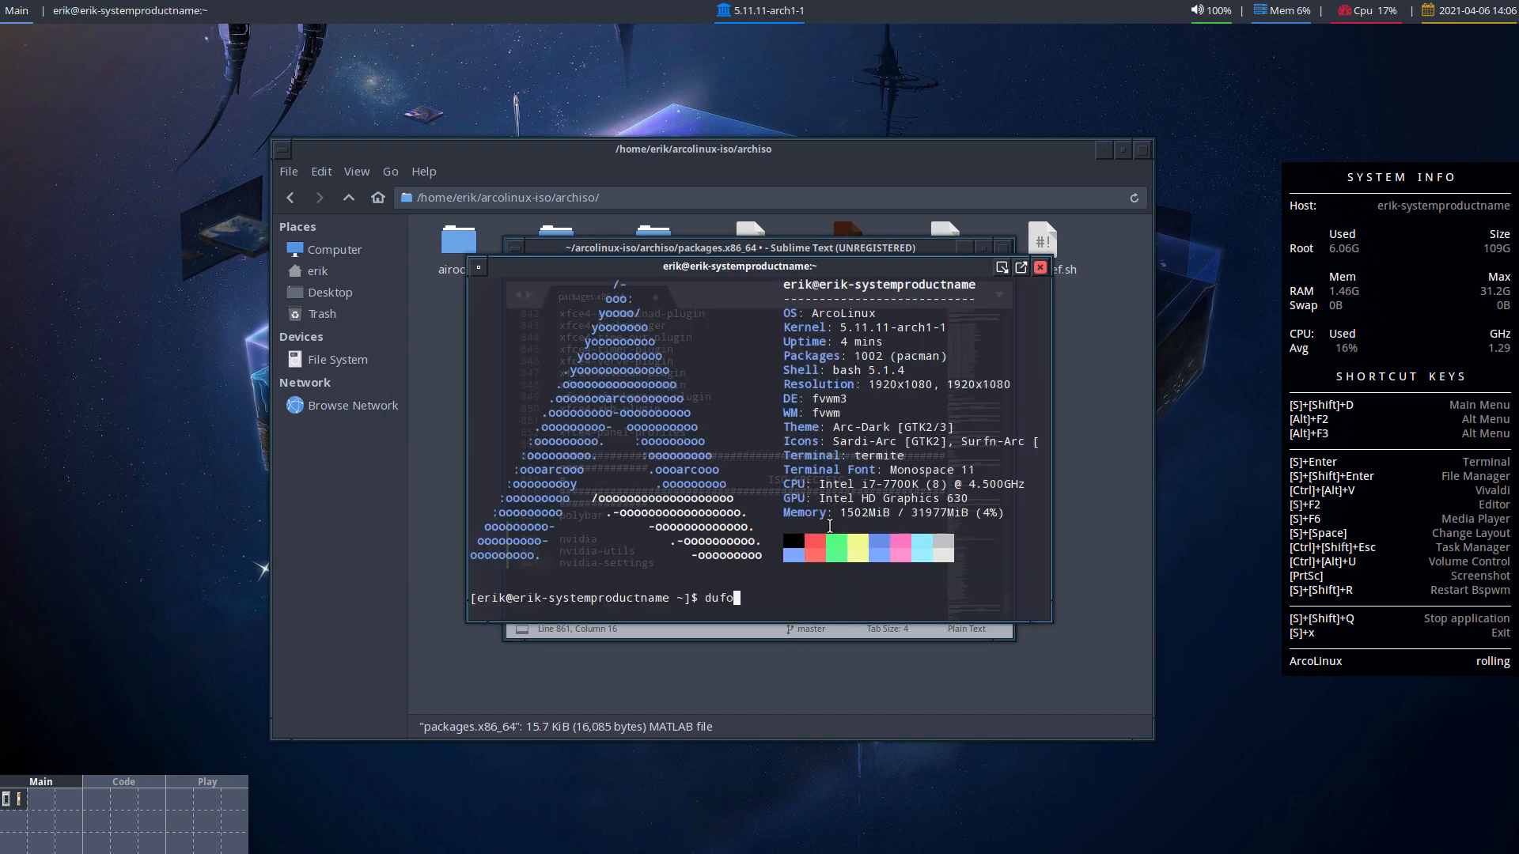
type("sudo p")
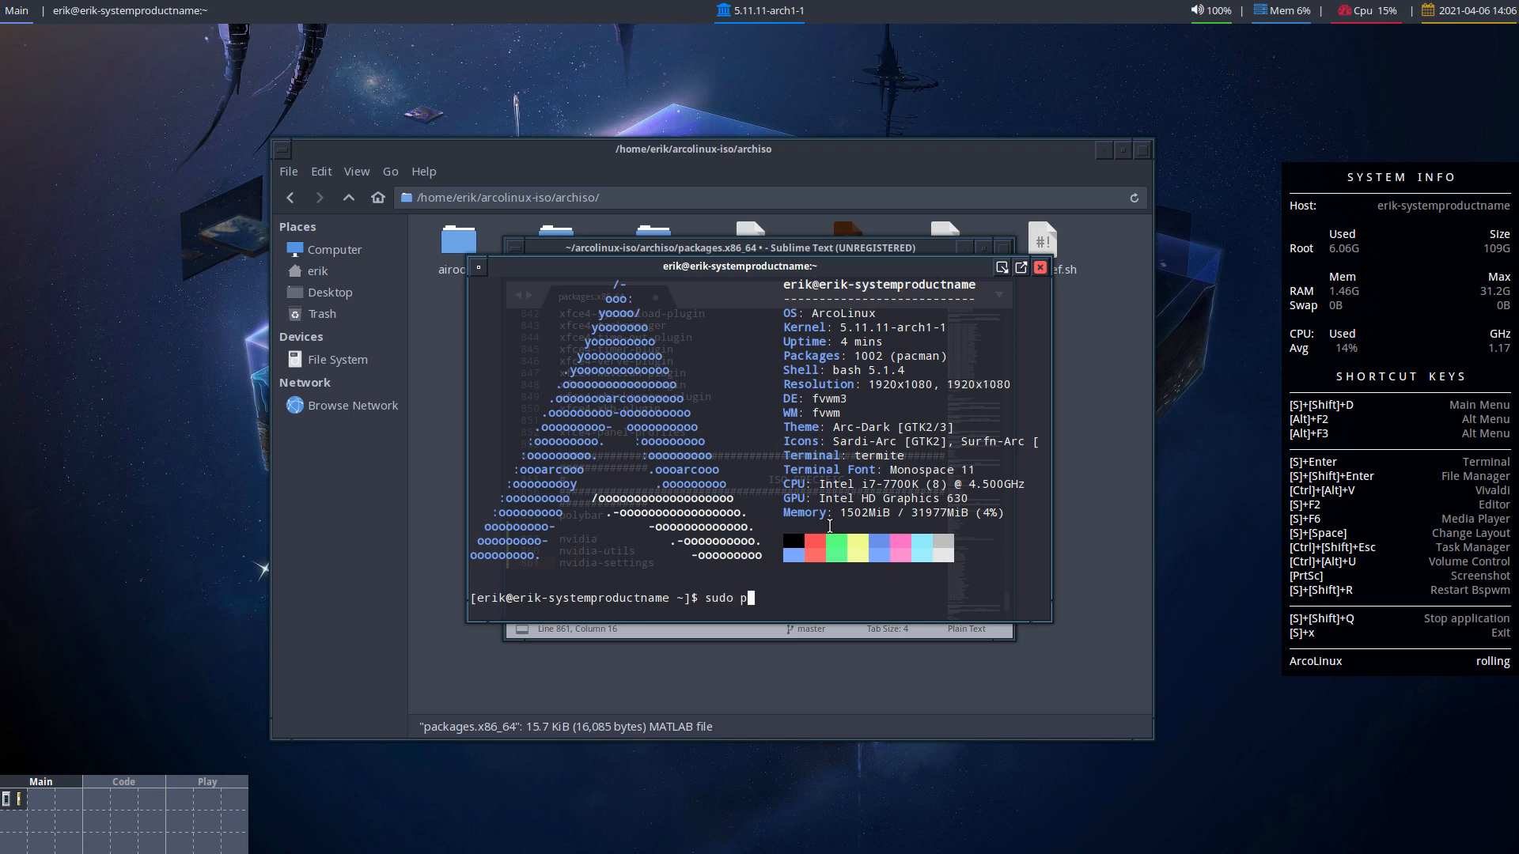
type("acman -S")
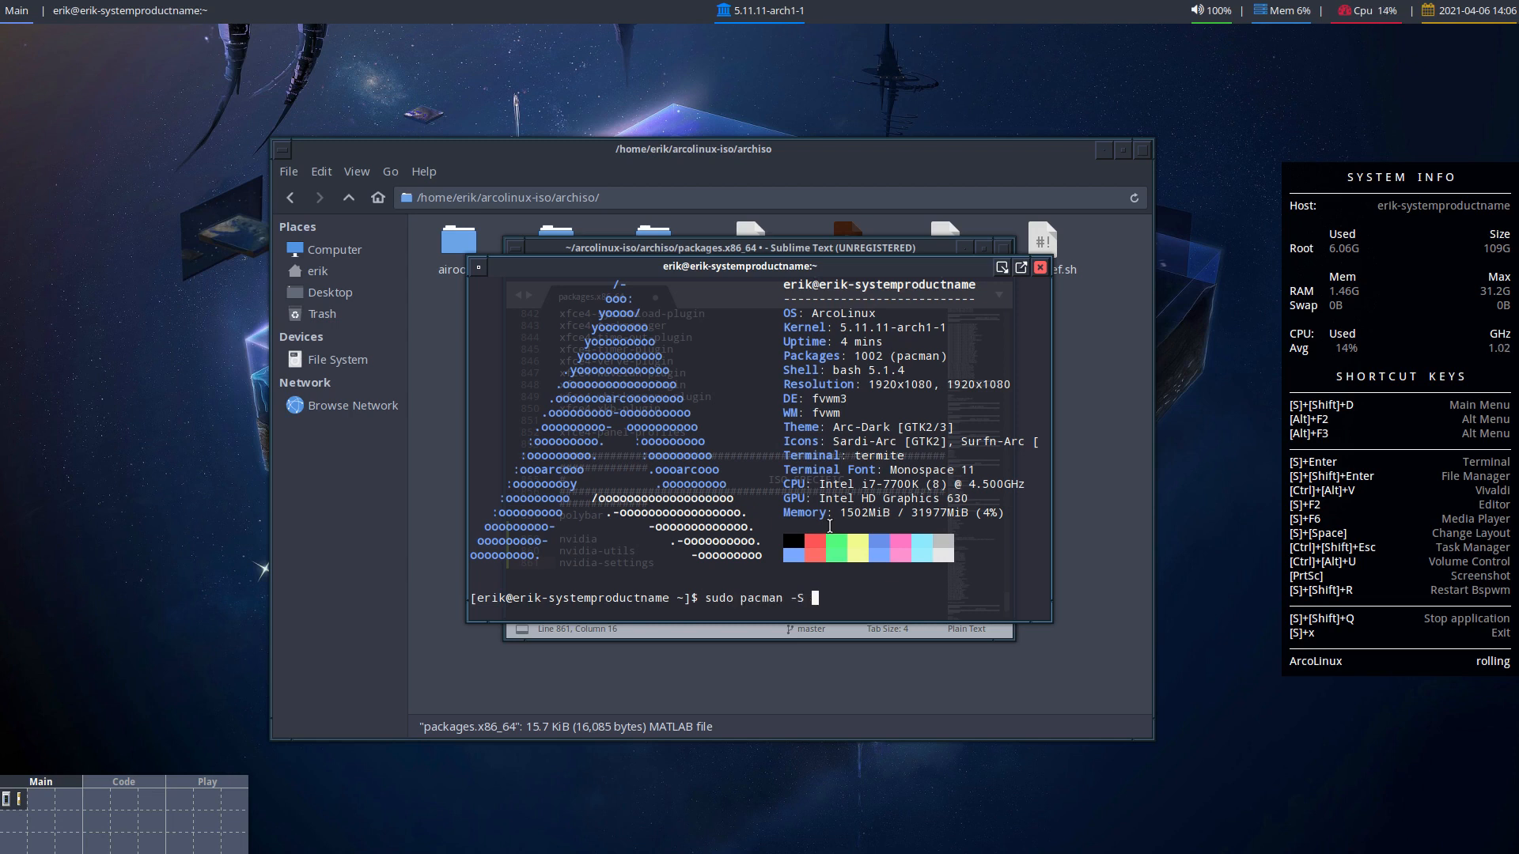
type("nvidia")
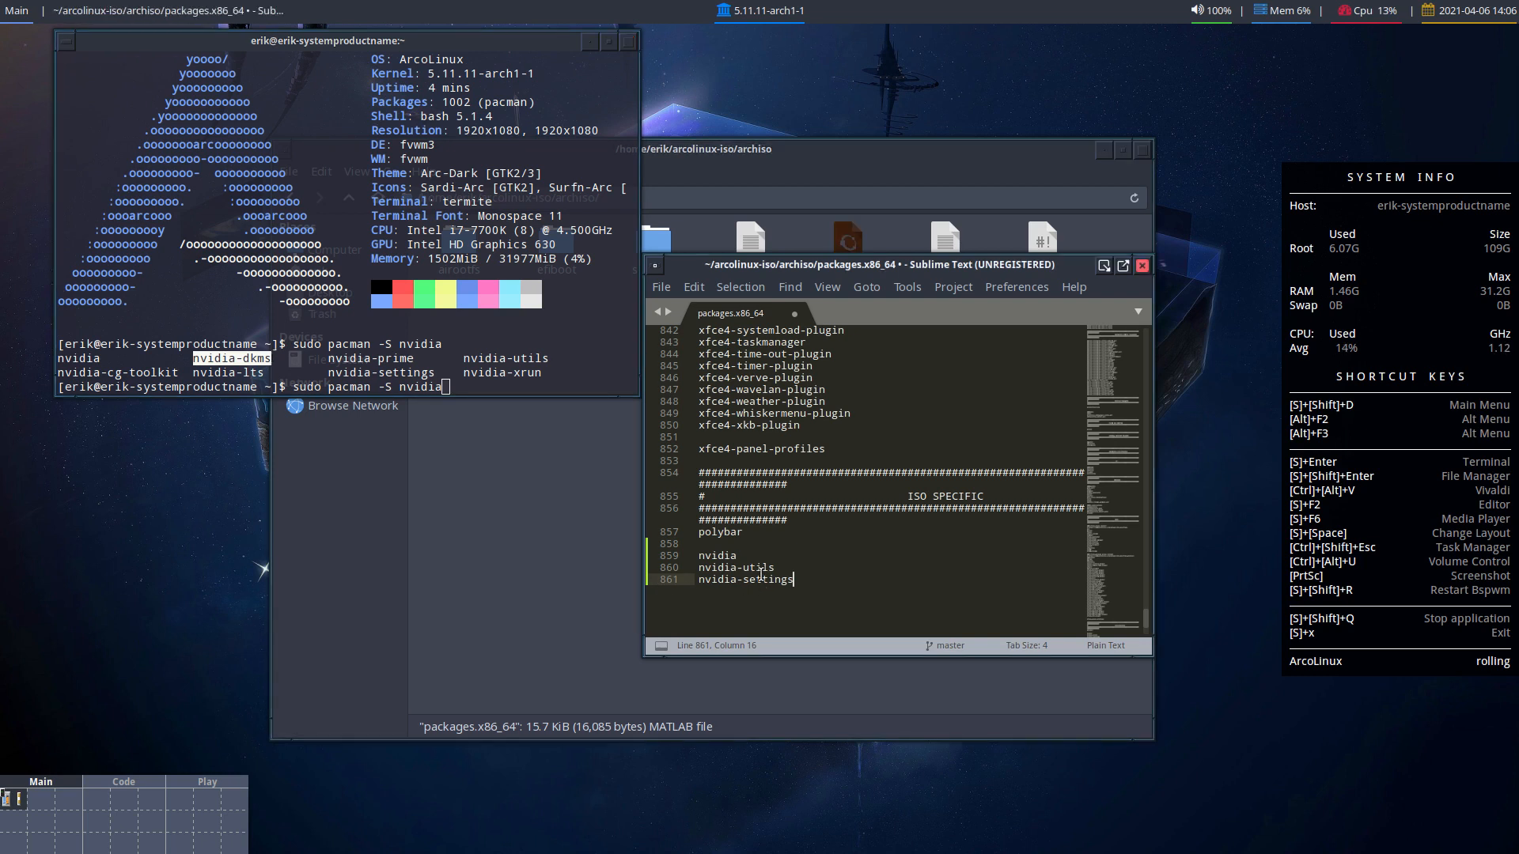
left_click(753, 555)
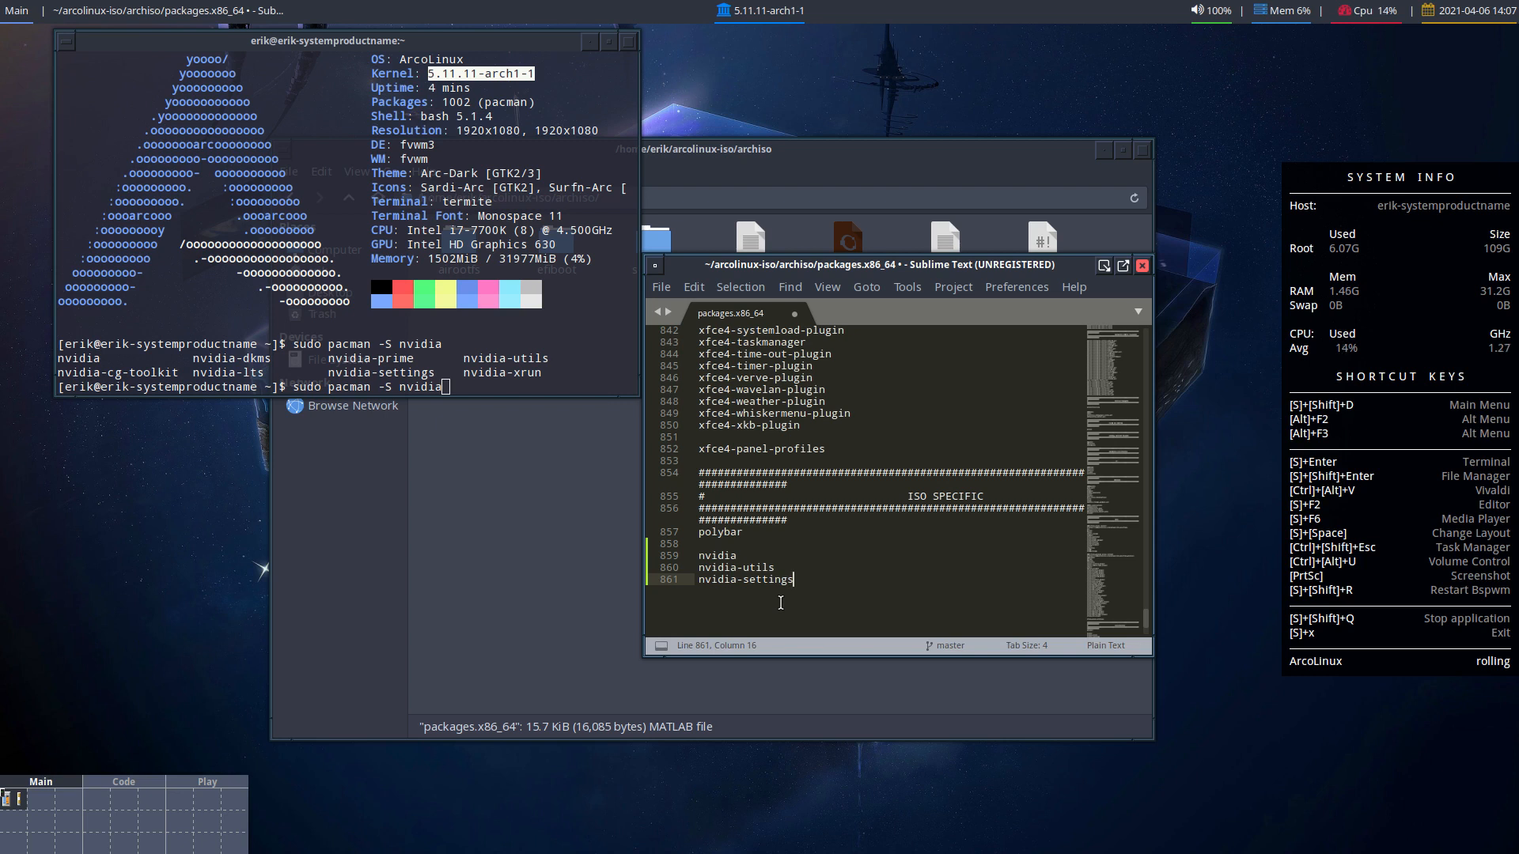
Save the edited packages.x86_64 with Ctrl+S.
key("ctrl+s")
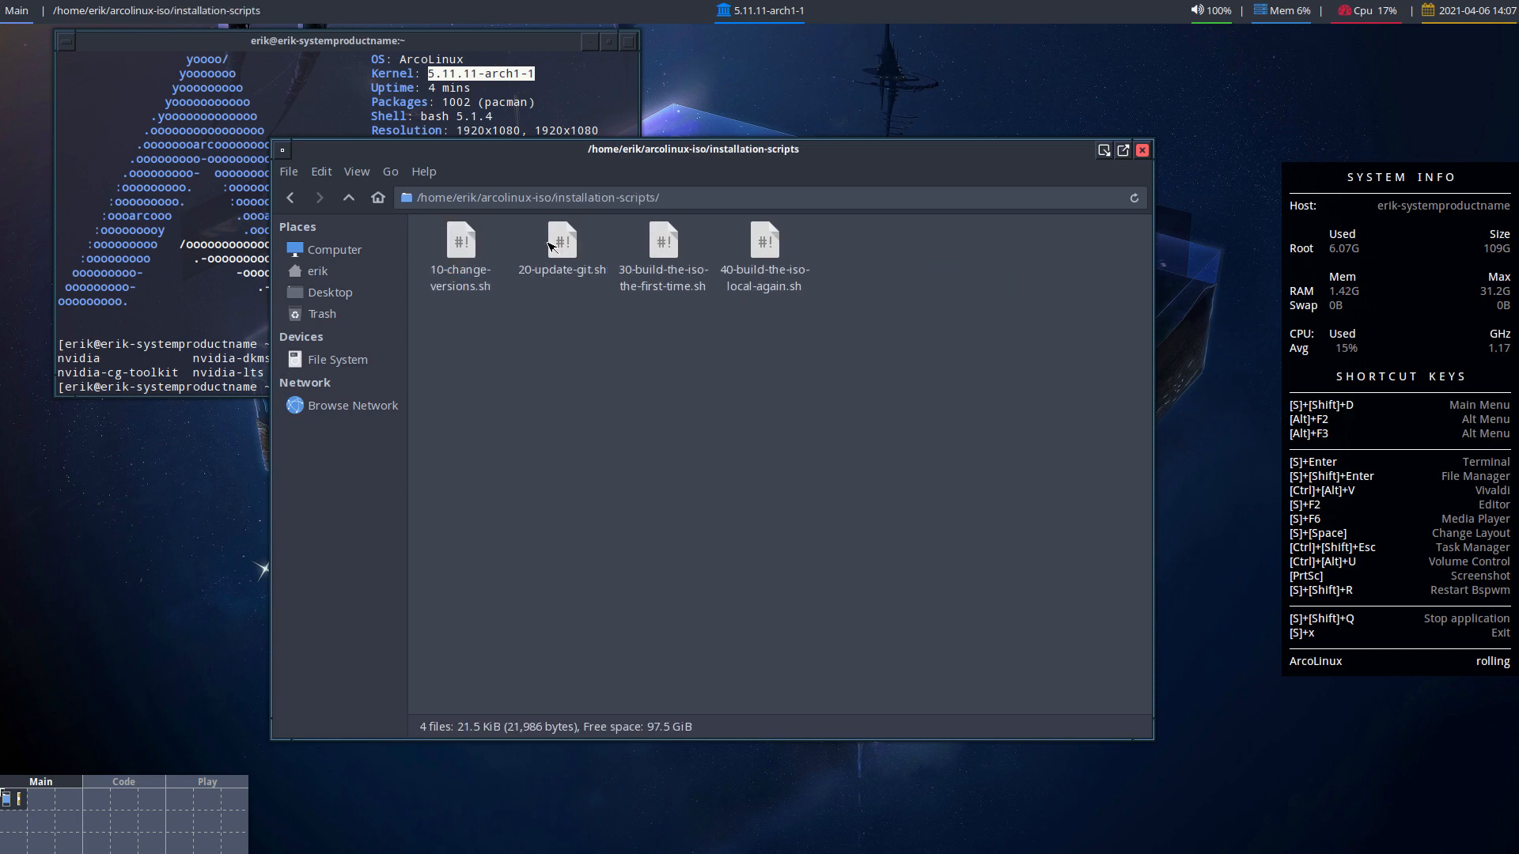
Run 30-build-the-iso-the-first-time.sh from a terminal in installation-scripts.
left_click(763, 251)
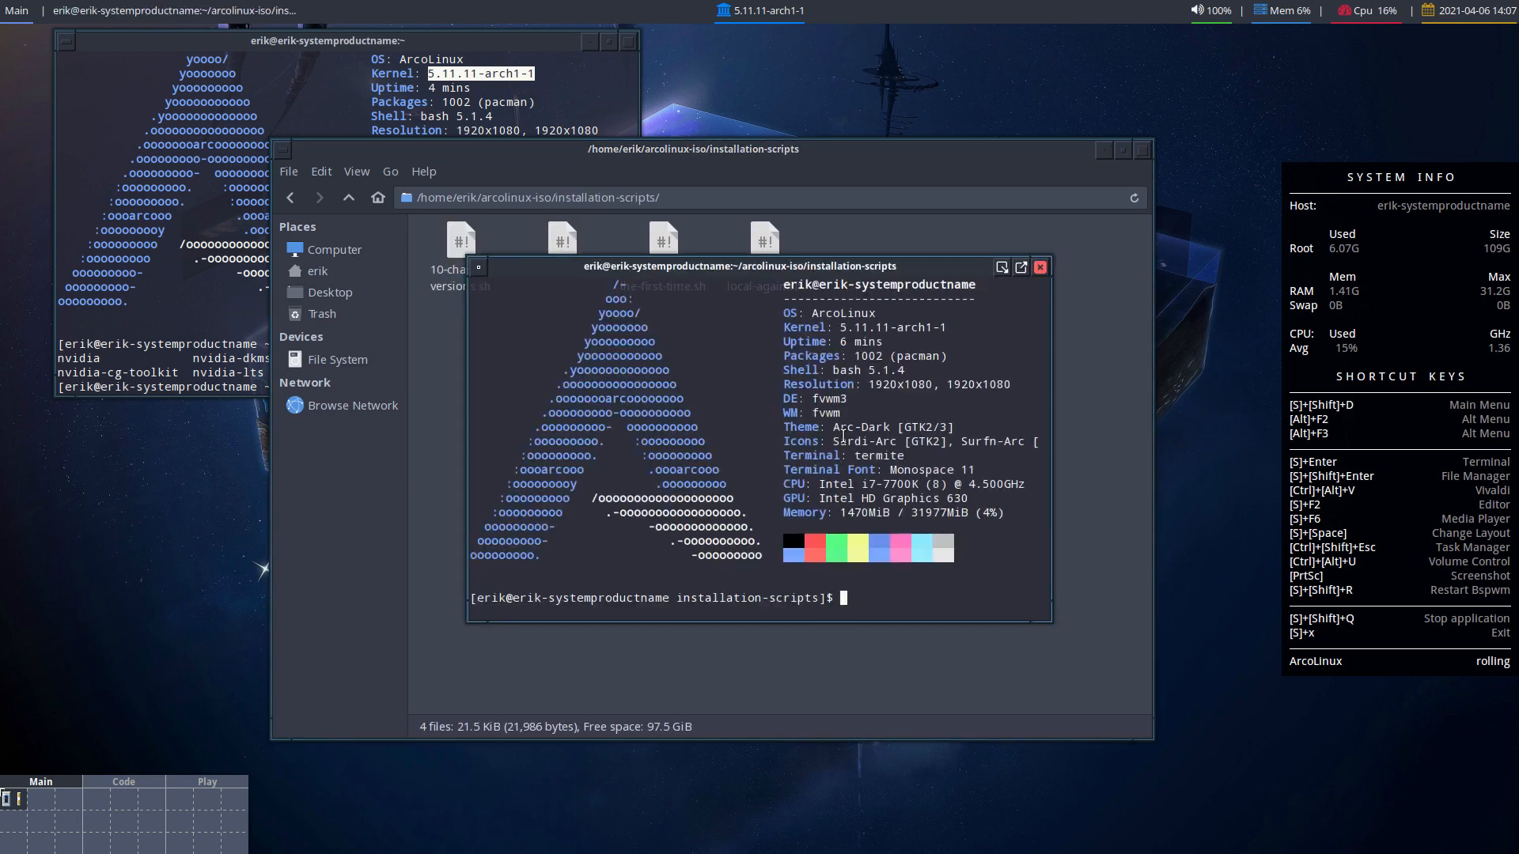
type("./3")
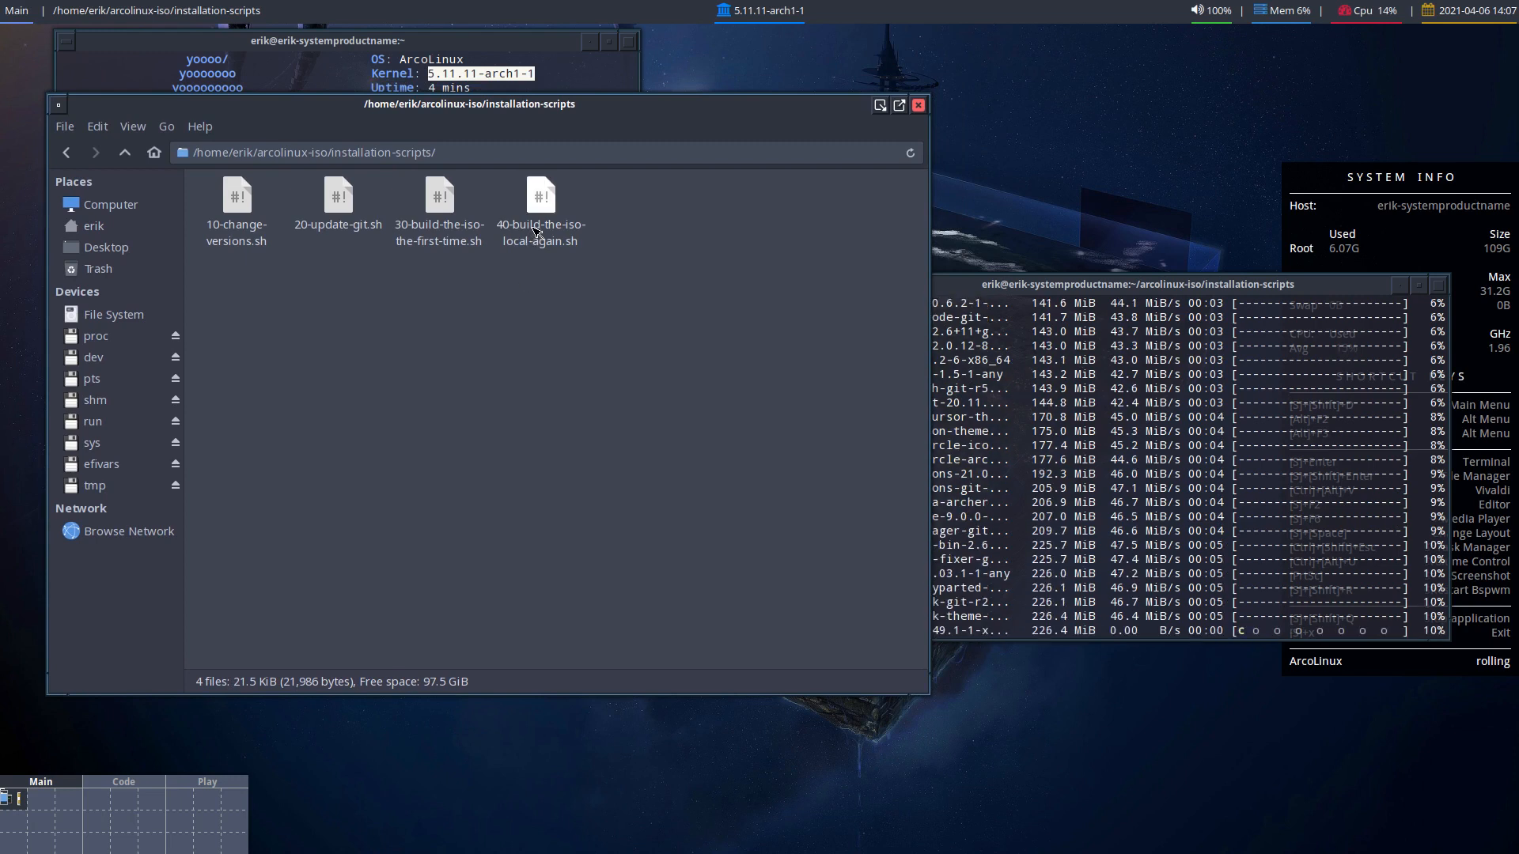
left_click(541, 196)
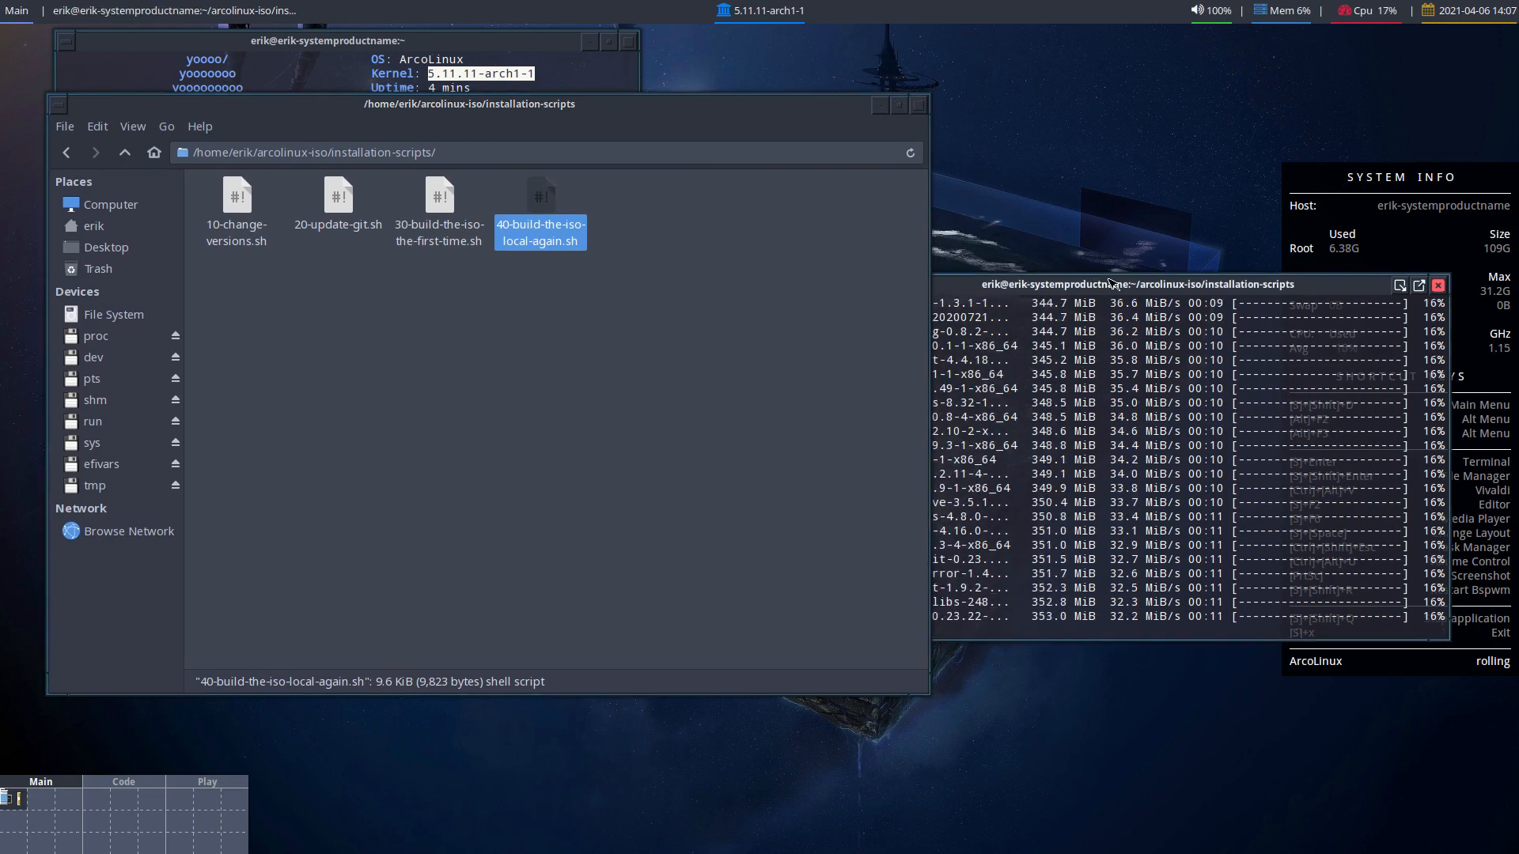
left_click(438, 195)
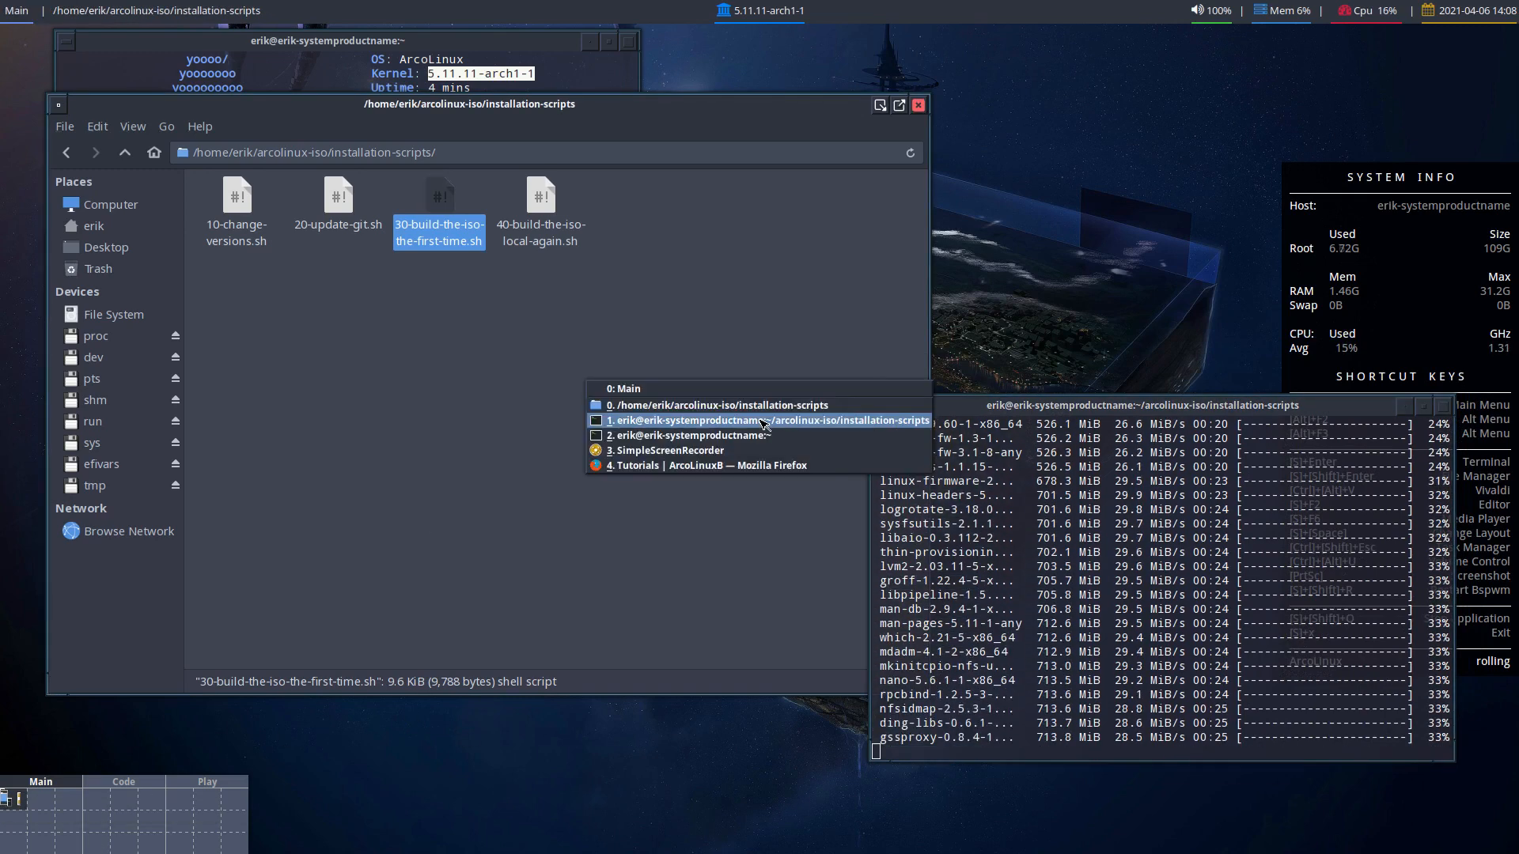
Switch to Firefox and open the 'Lets build ArcoLinux and add a driver' tutorial.
left_click(710, 465)
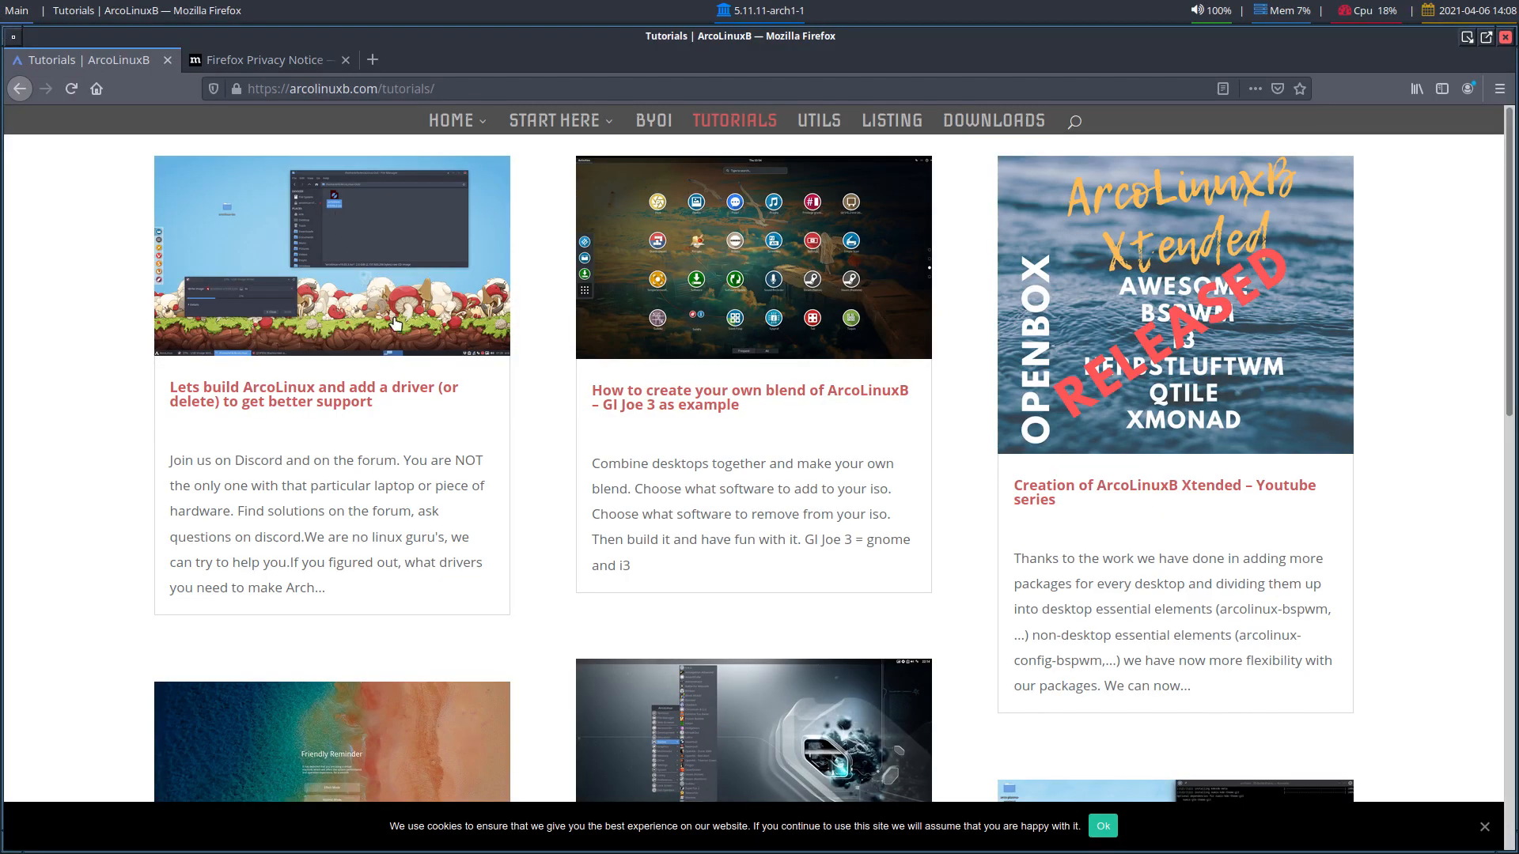
left_click(313, 394)
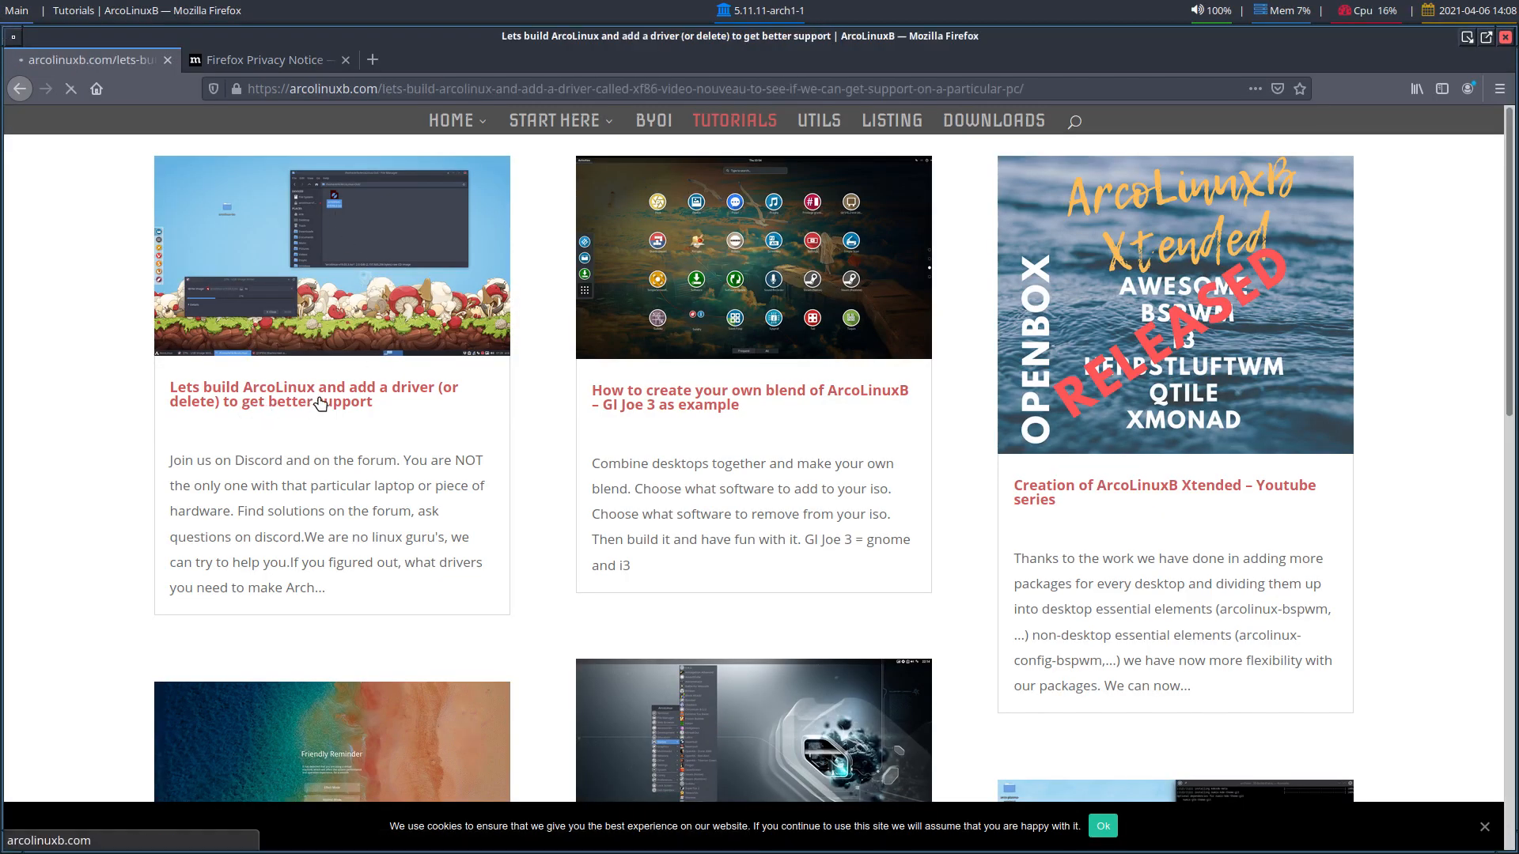
left_click(314, 394)
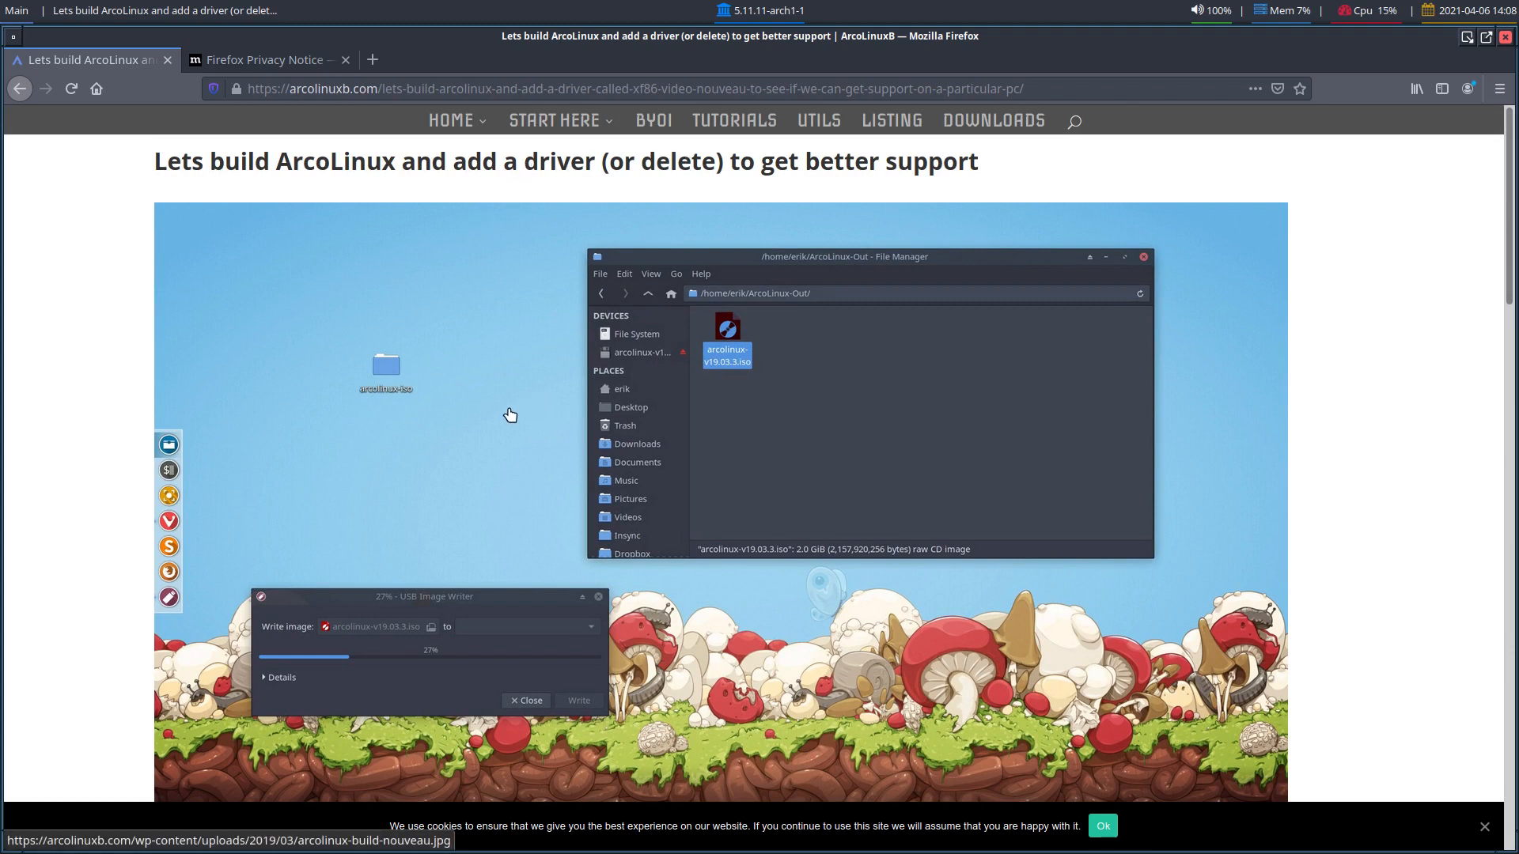
mouse_move(405, 377)
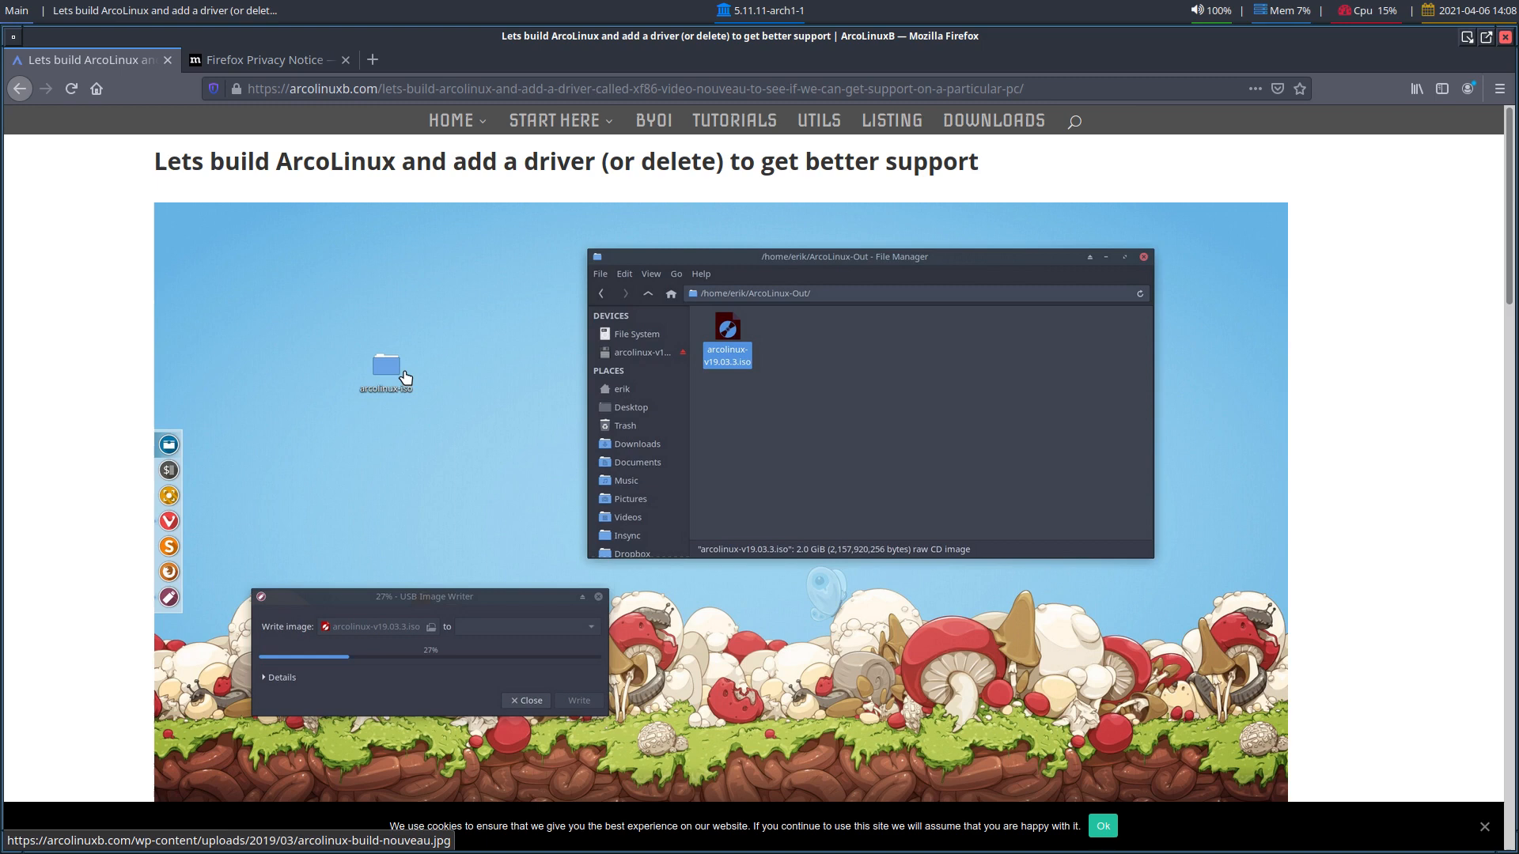
mouse_move(403, 378)
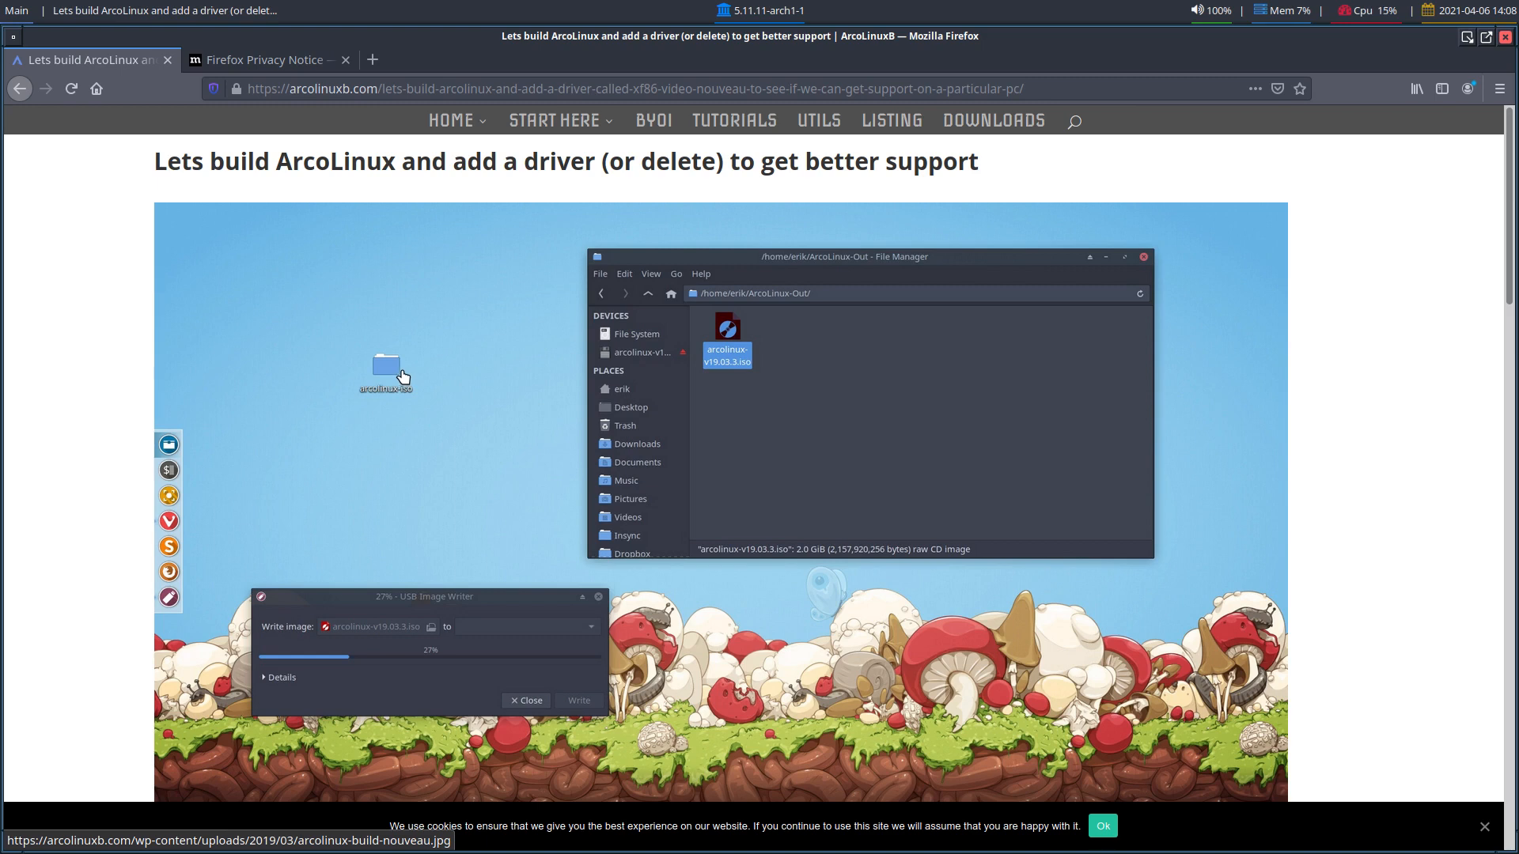
Review the article's 'add one or two things' section, close the privacy notice and return to Thunar.
scroll("down", 3)
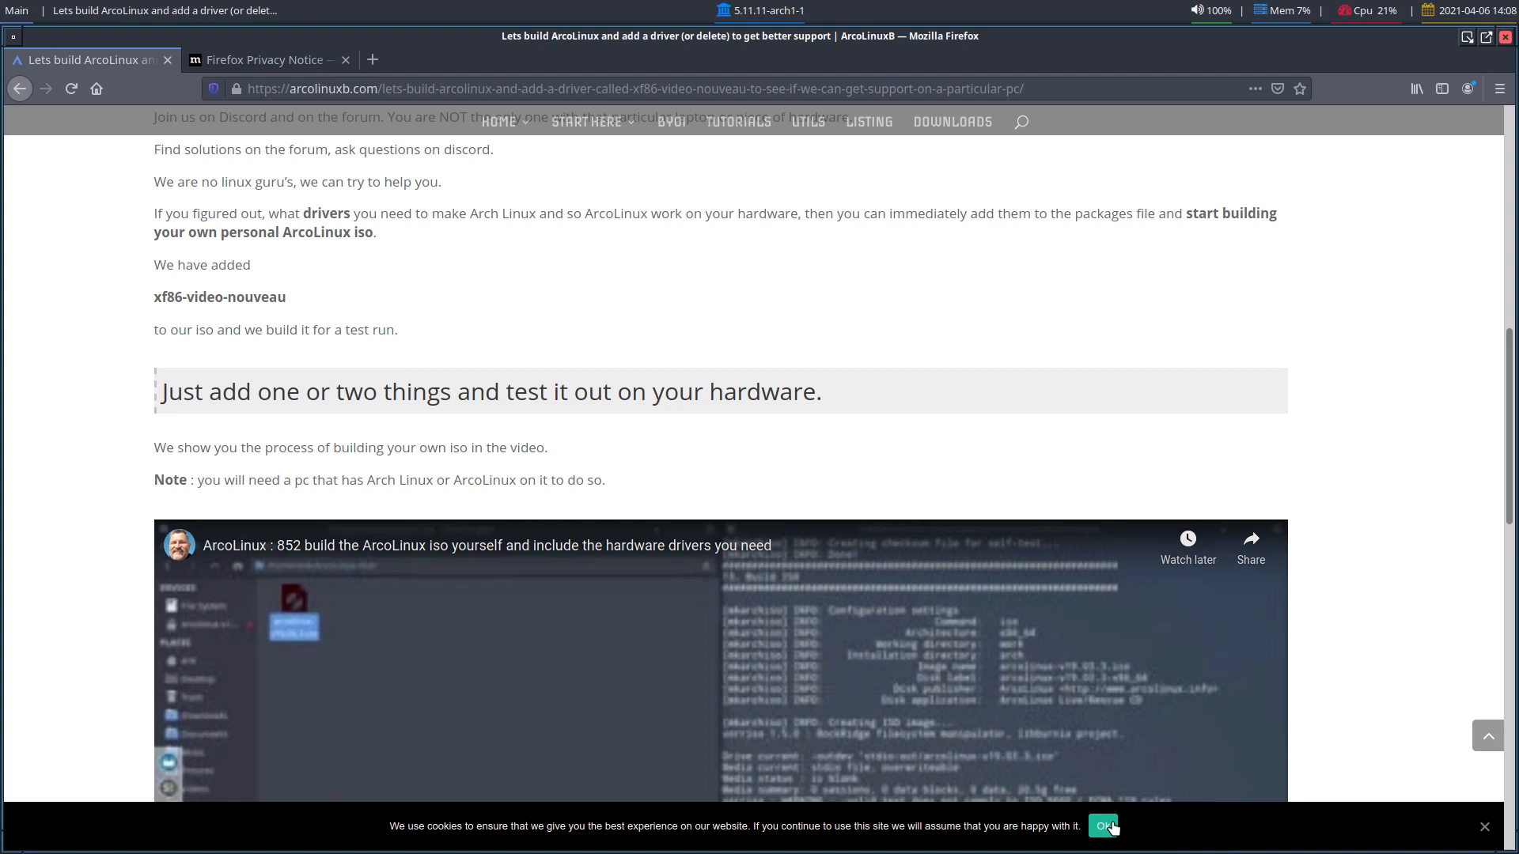
left_click(1103, 826)
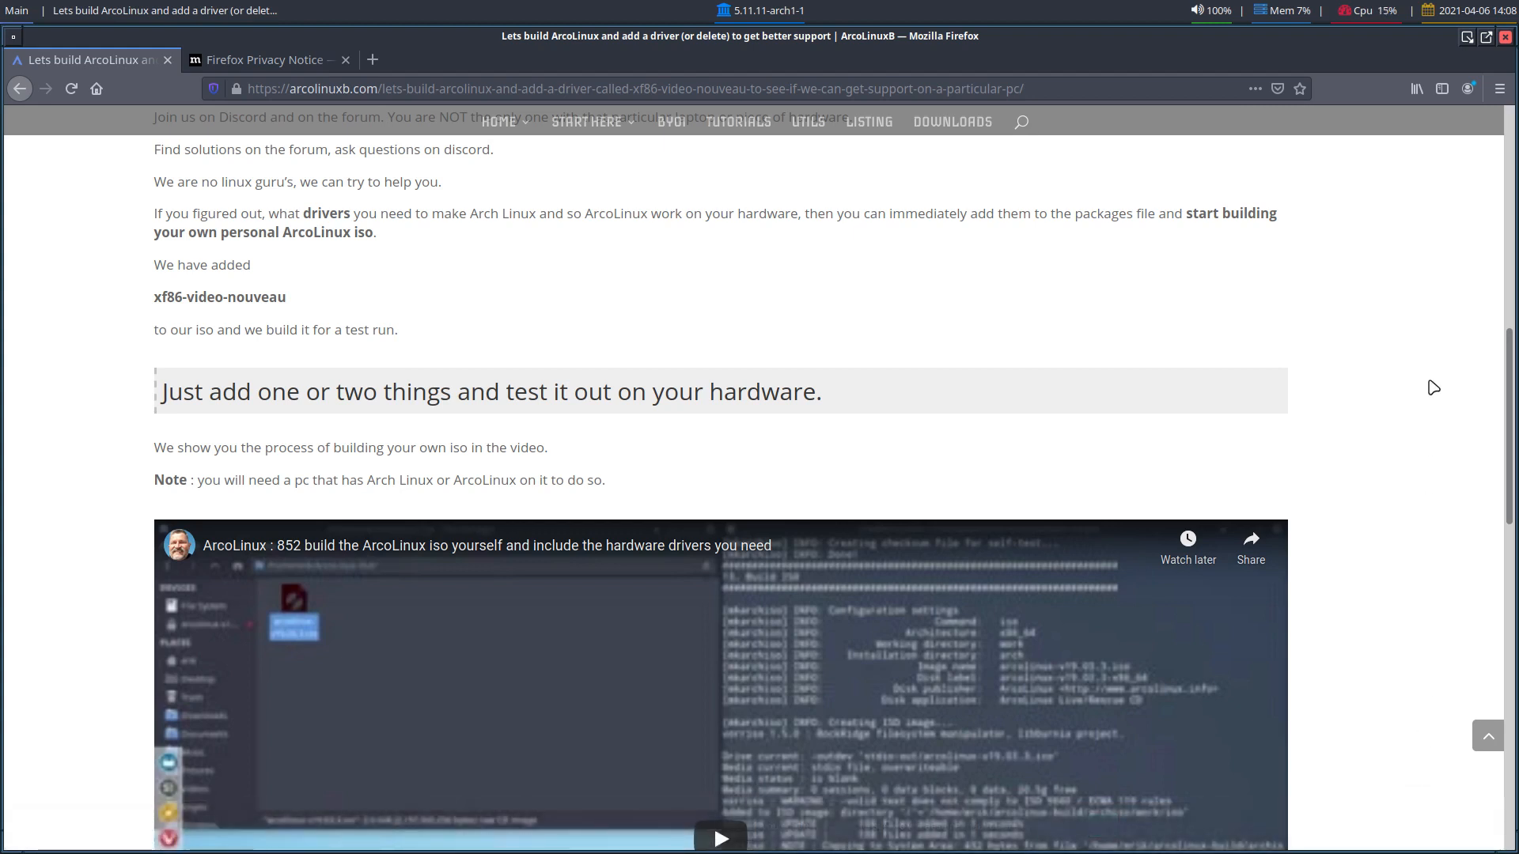
mouse_move(1487, 349)
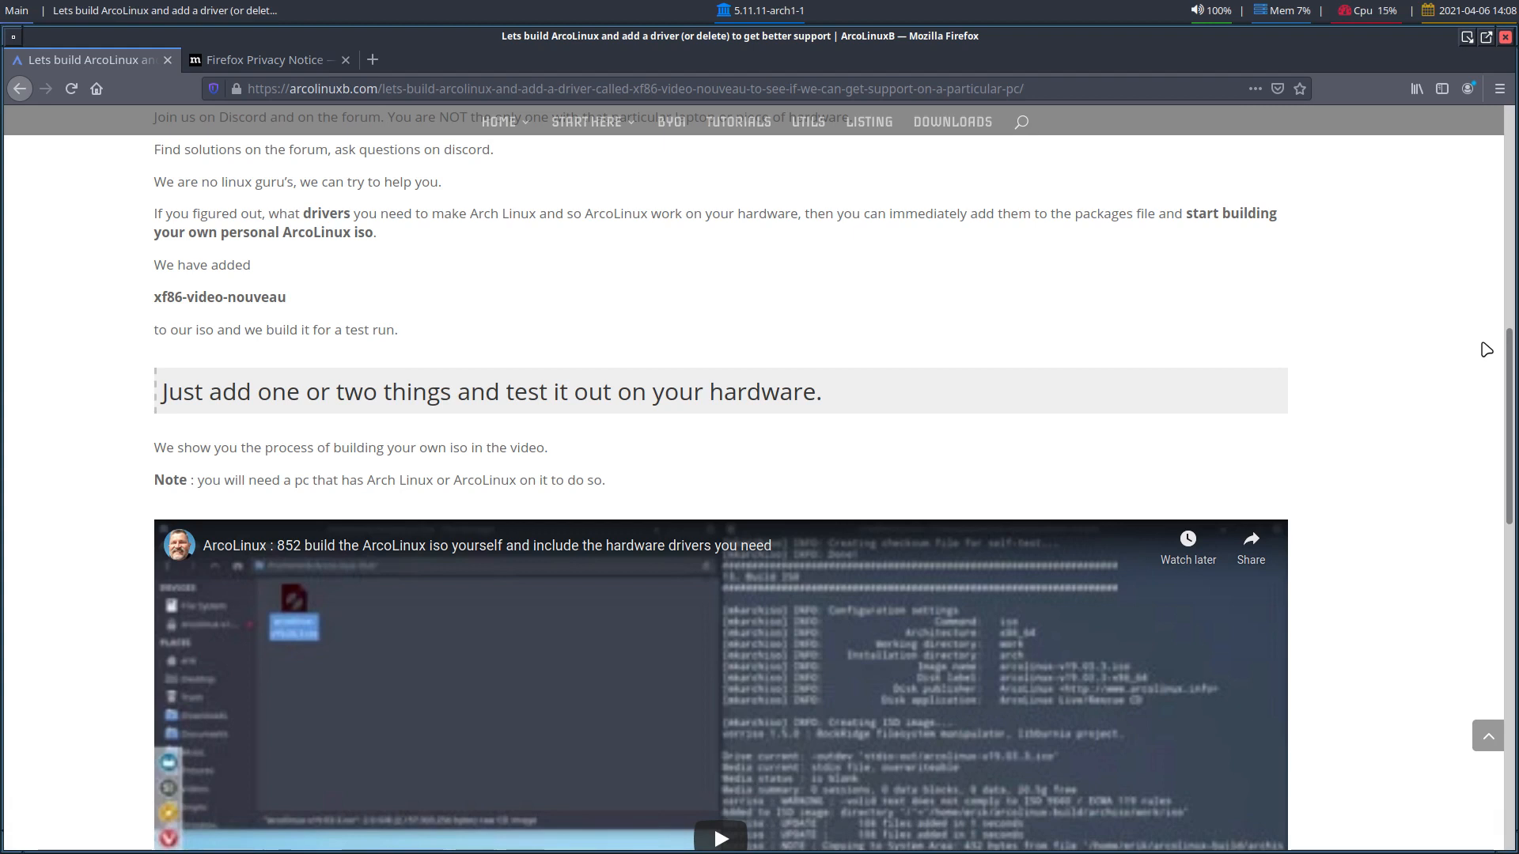
mouse_move(597, 240)
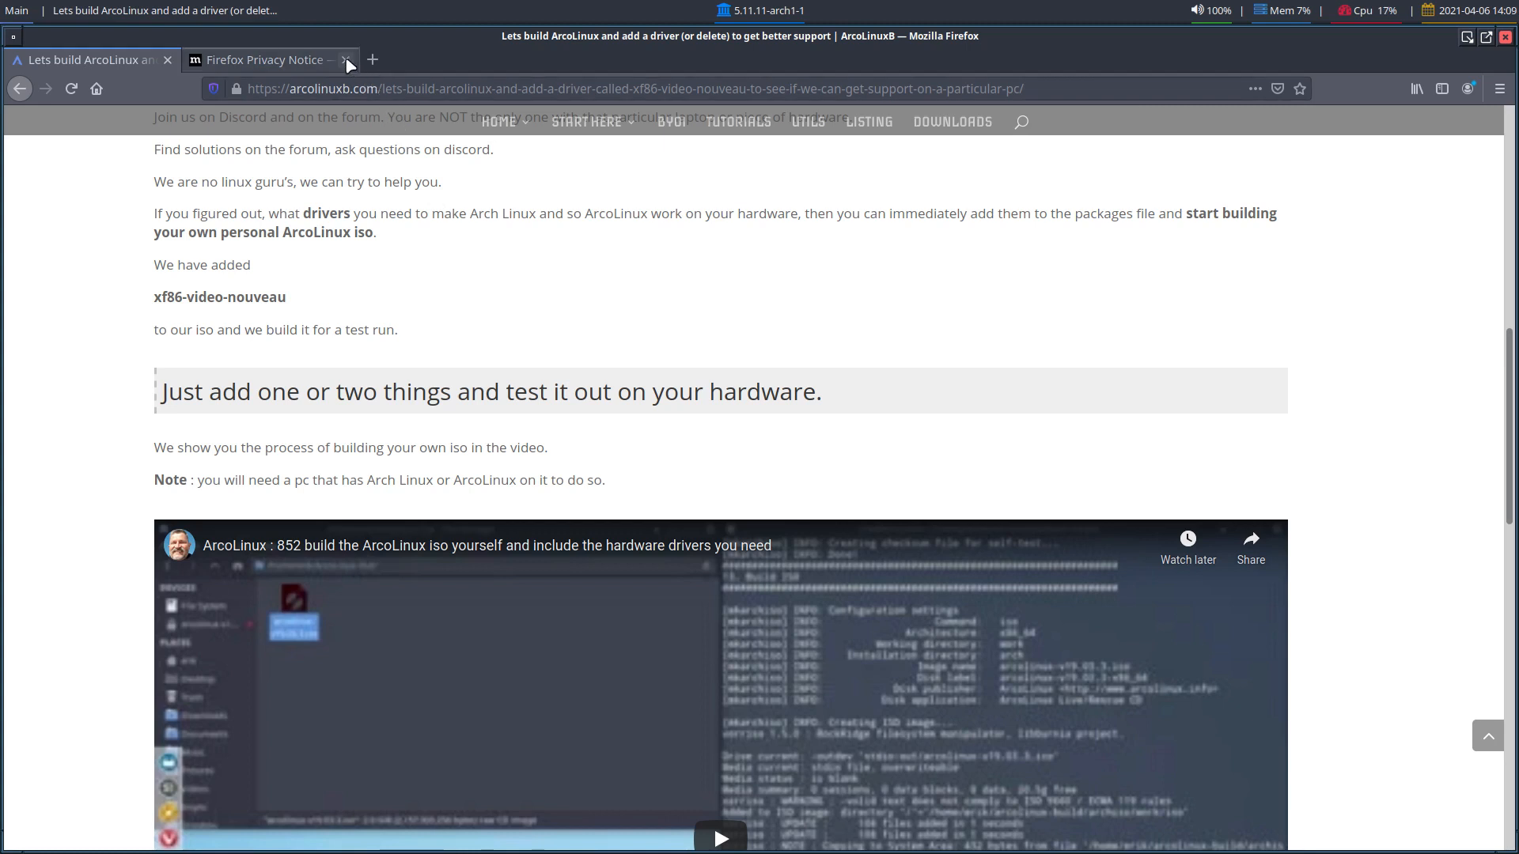
left_click(347, 58)
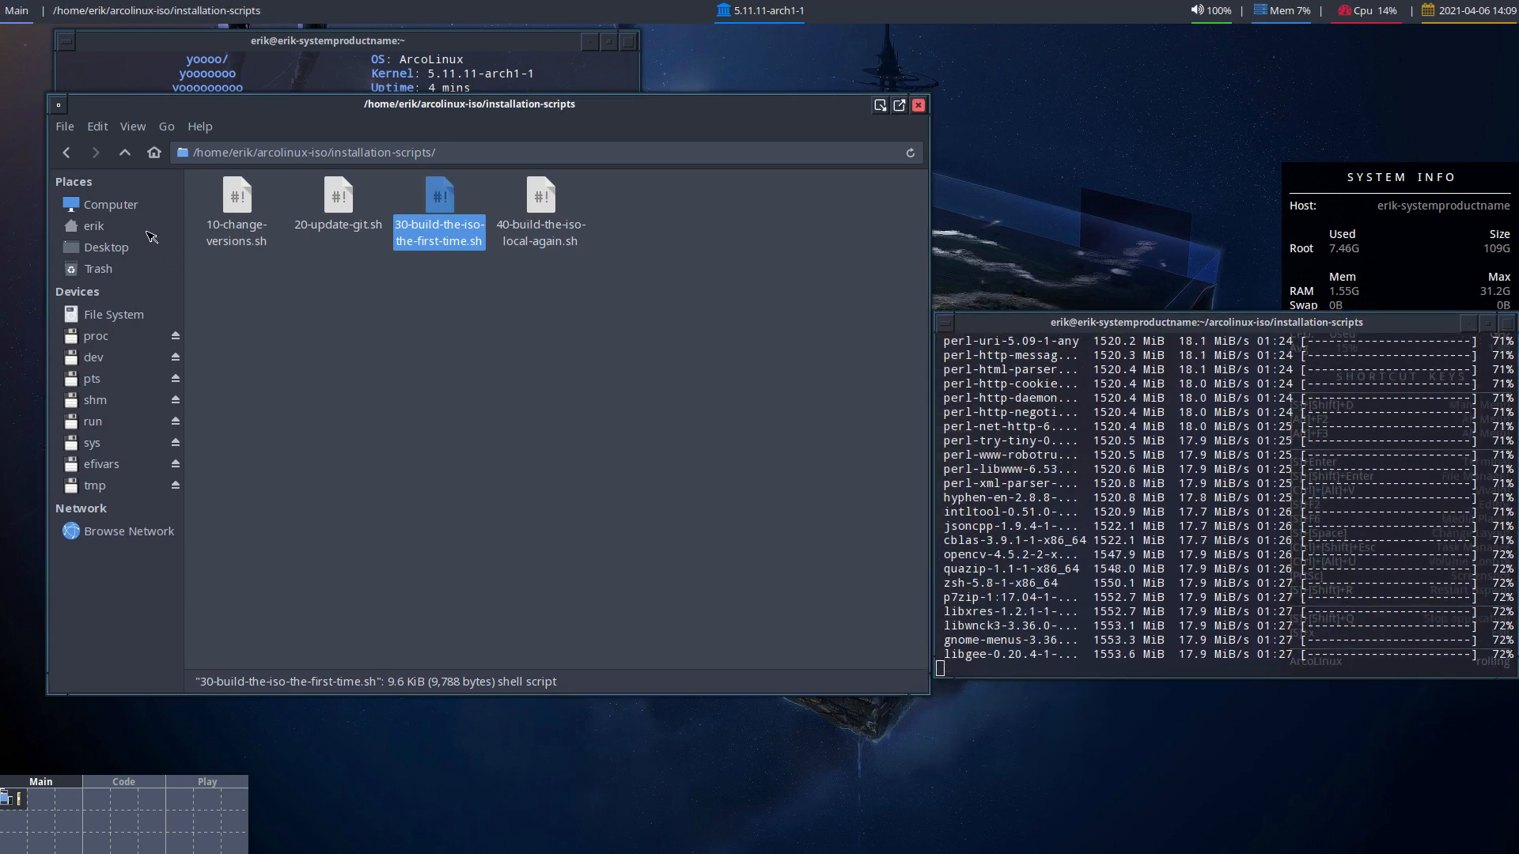
Go to the erik home folder and view the still-empty ArcoLinux-Out folder.
left_click(94, 227)
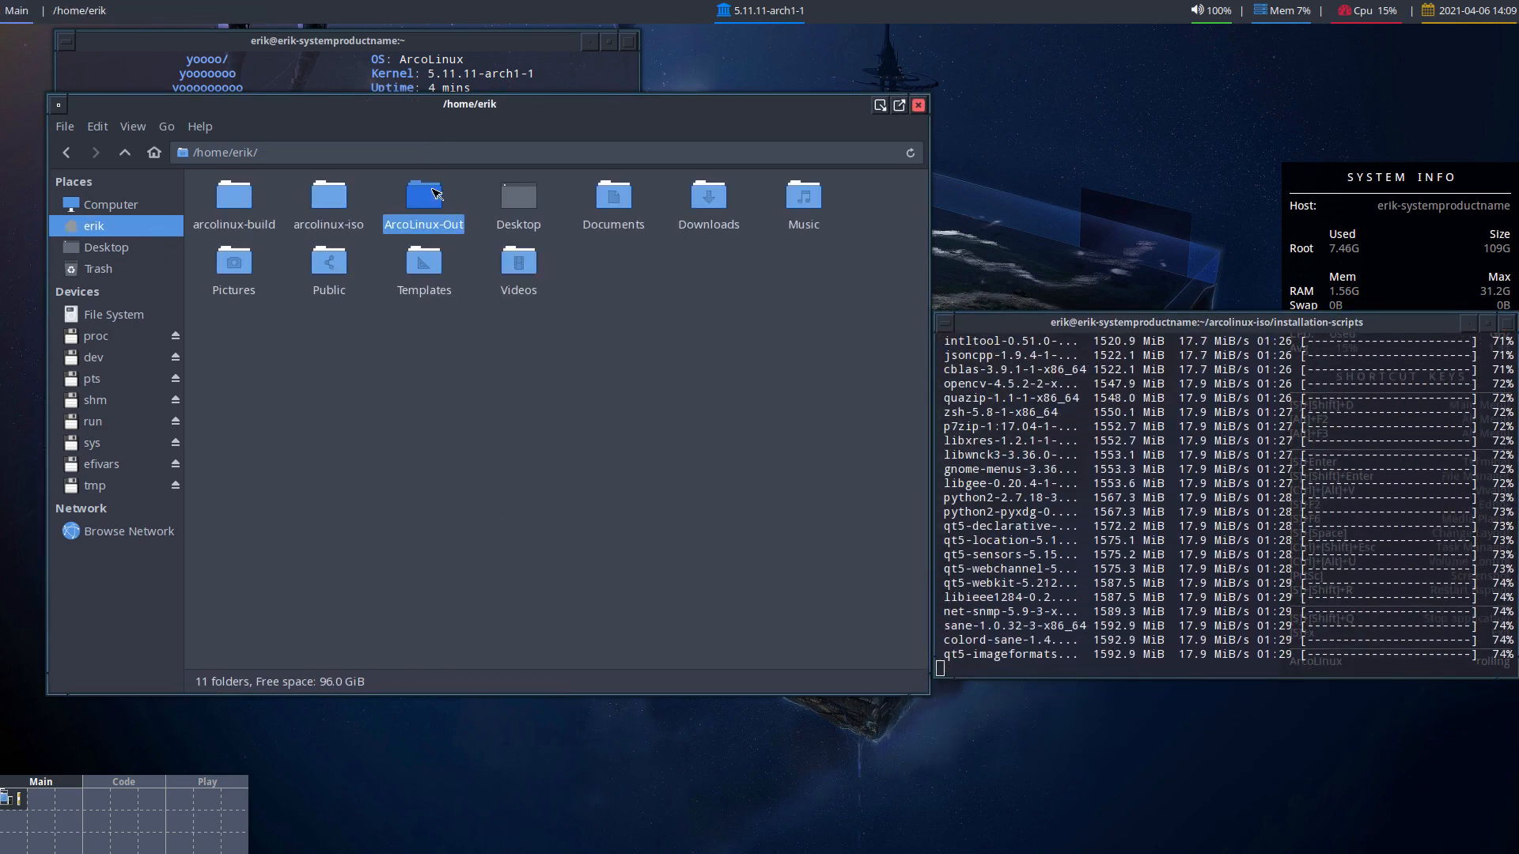
double_click(424, 193)
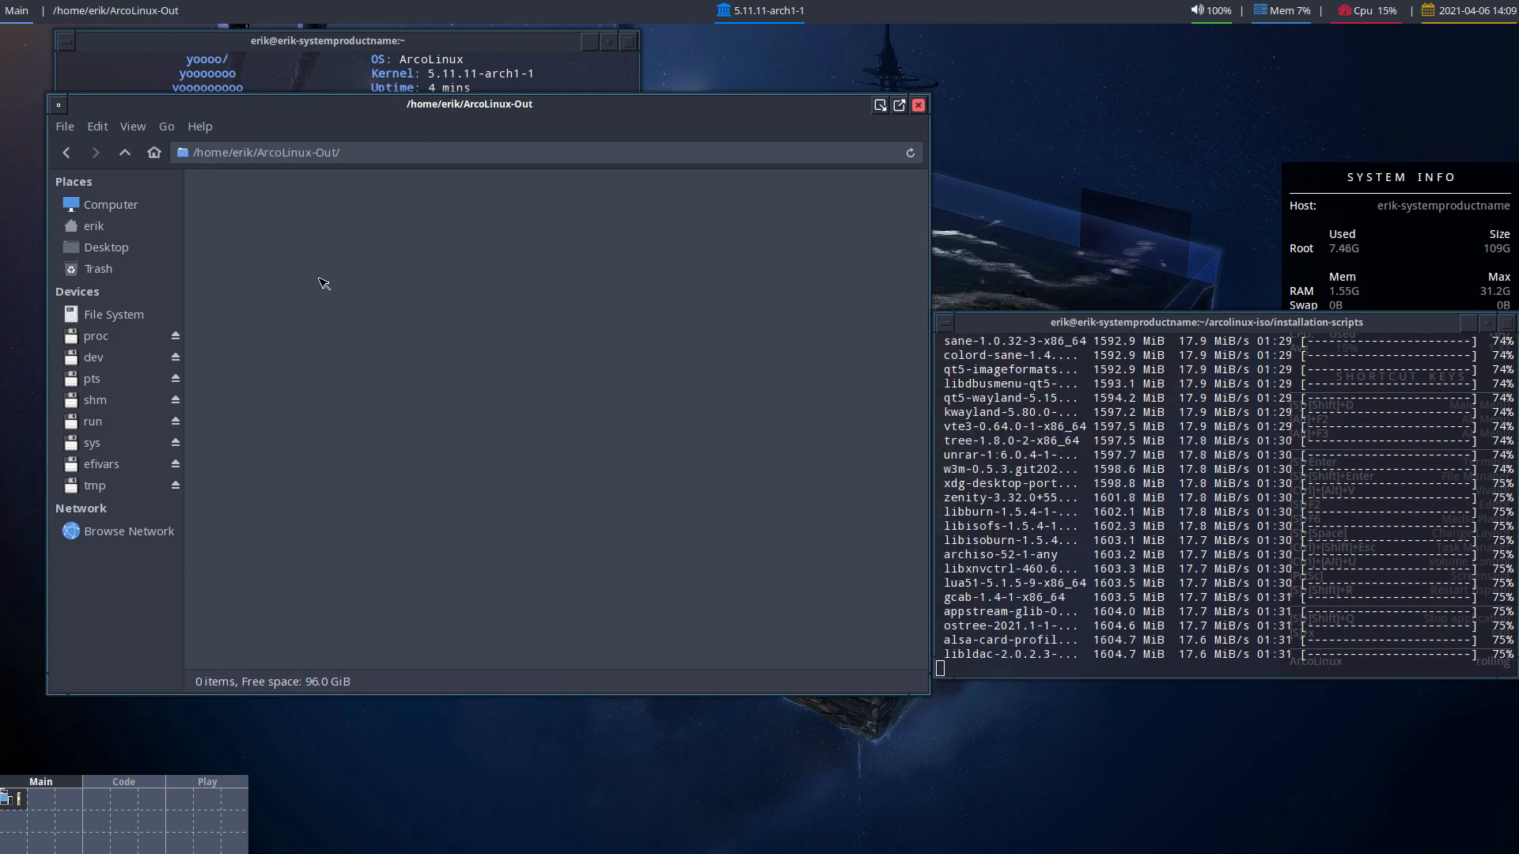